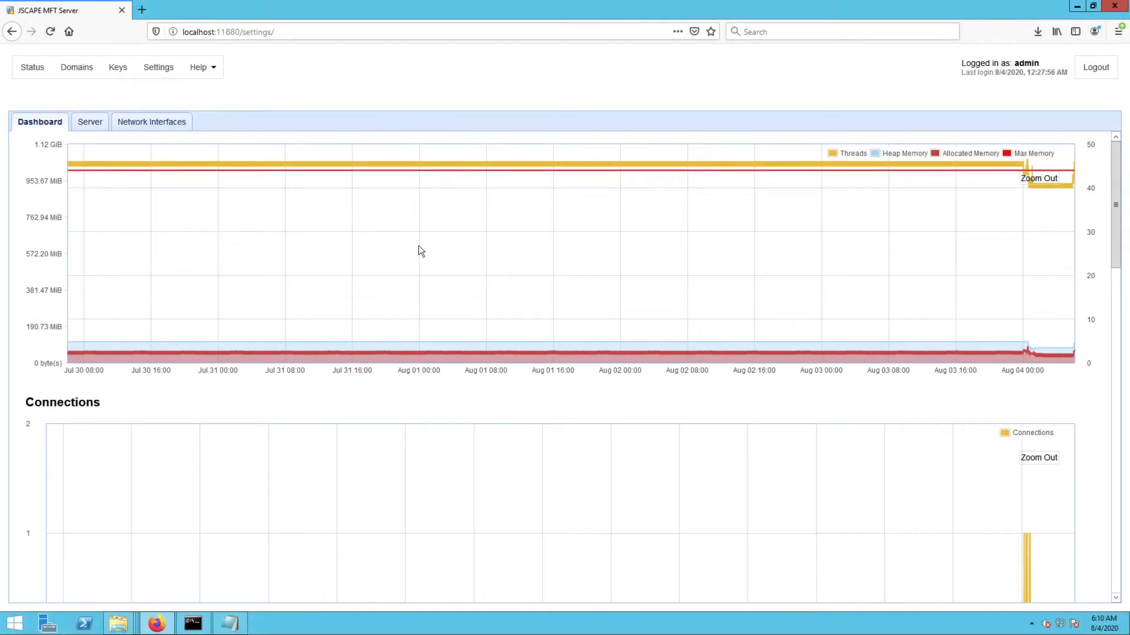
Go to Domains and edit the running mftserver1 domain to reach its overview.
click(77, 67)
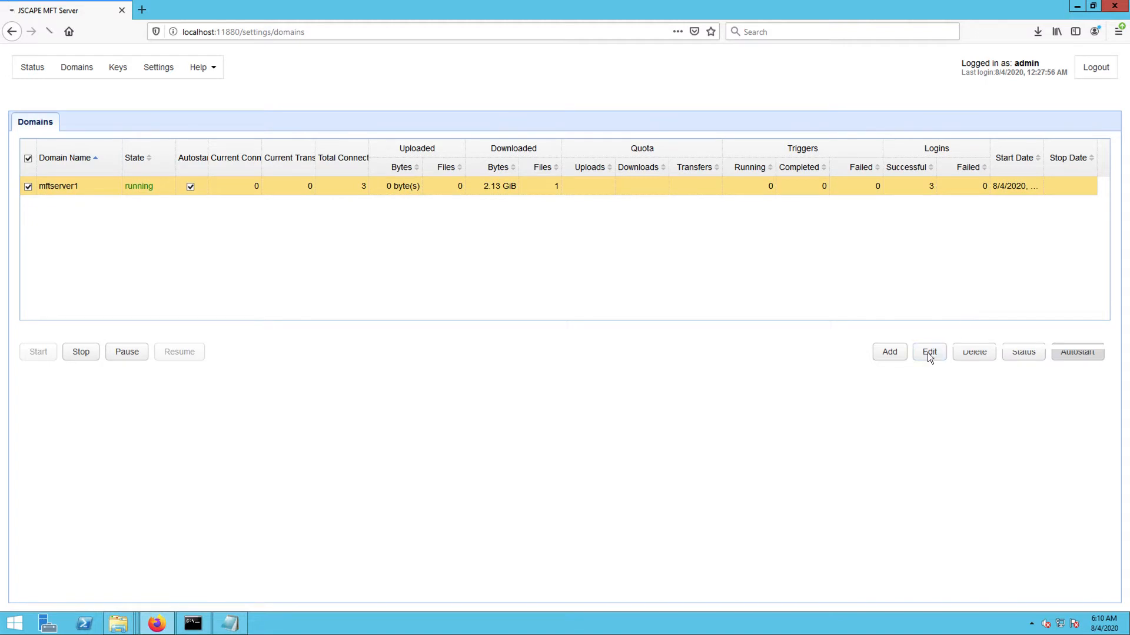
click(928, 351)
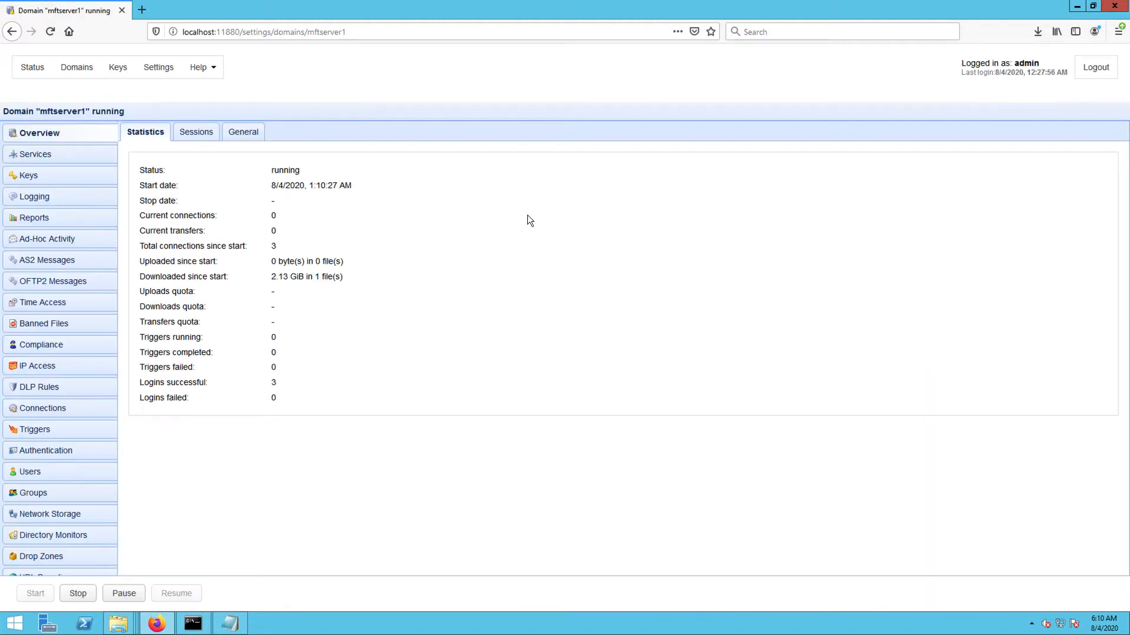
mouse_move(78, 544)
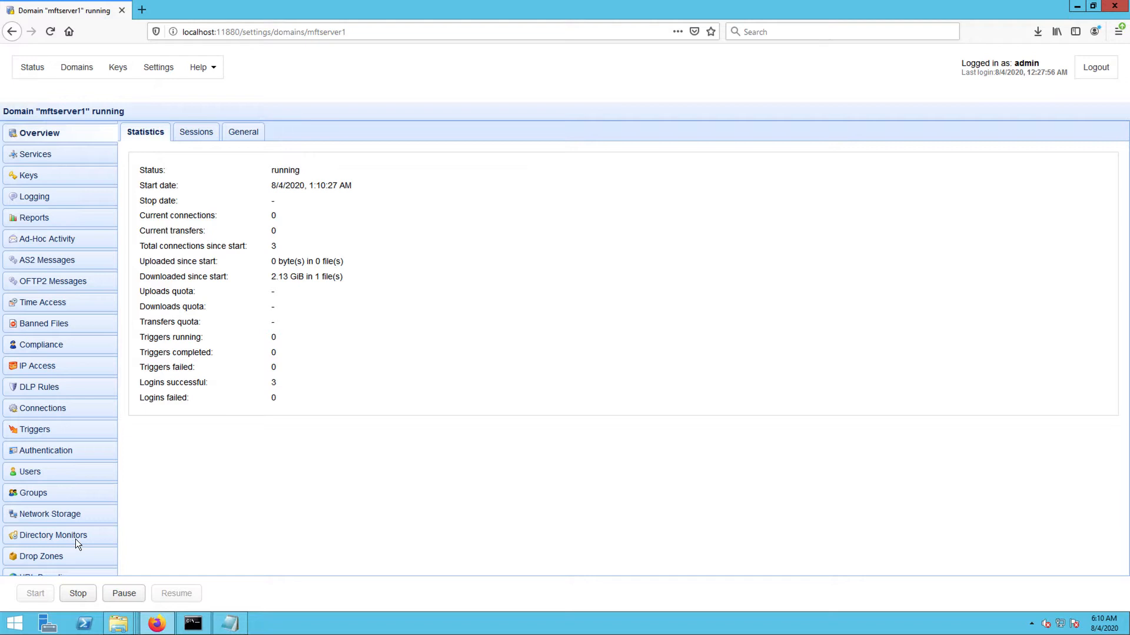
Start a new network storage under Network Storage with WebDAV as its protocol.
click(53, 515)
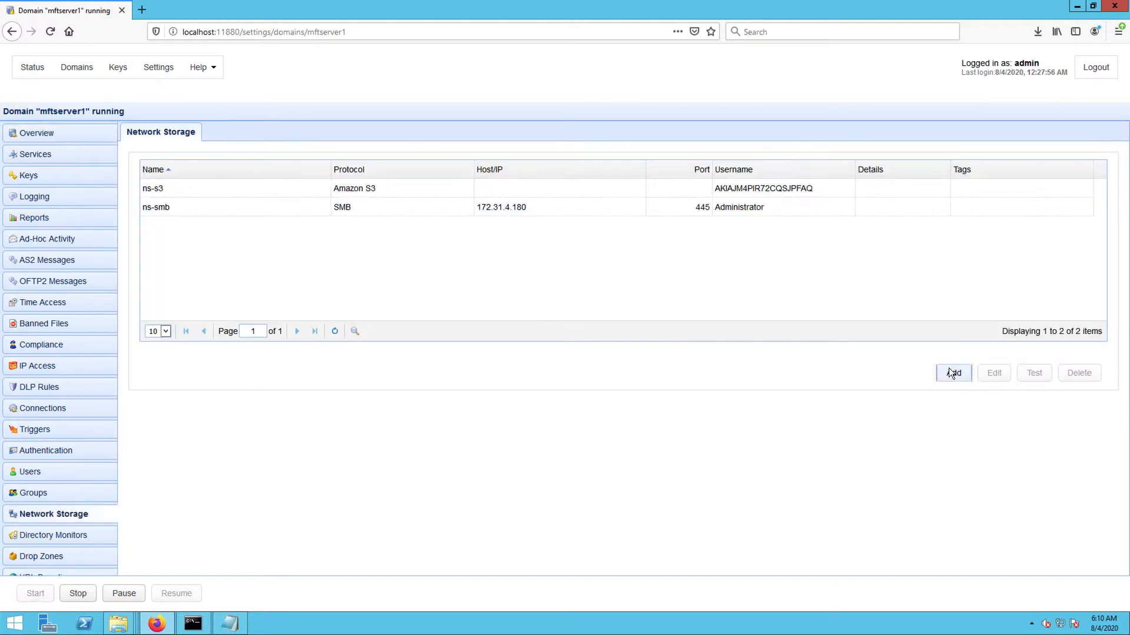
click(952, 373)
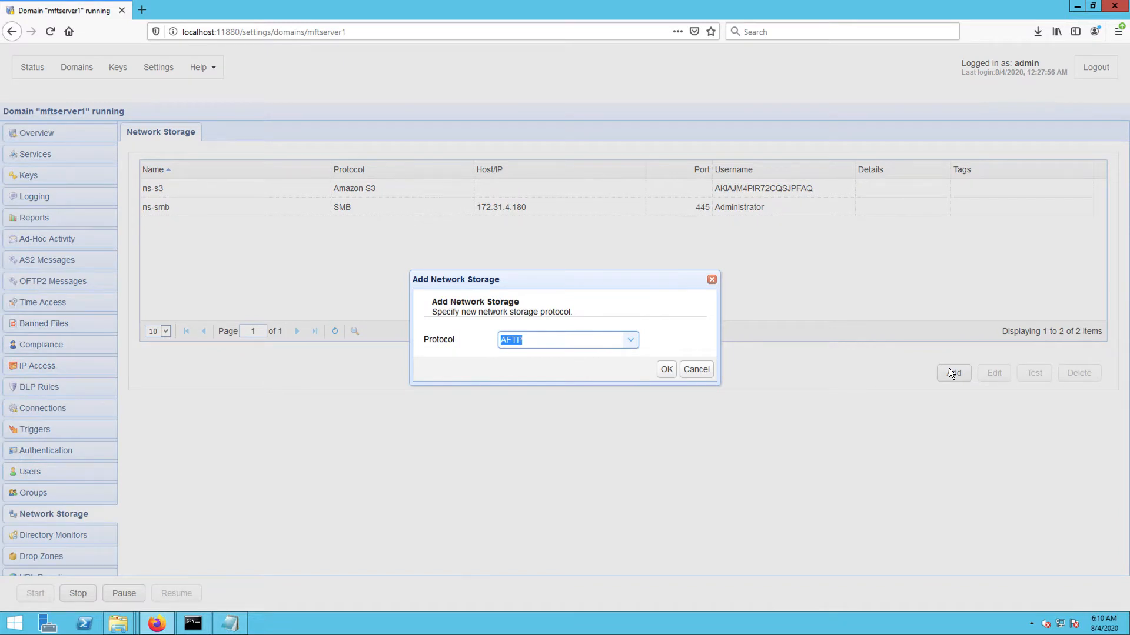
text(webdav)
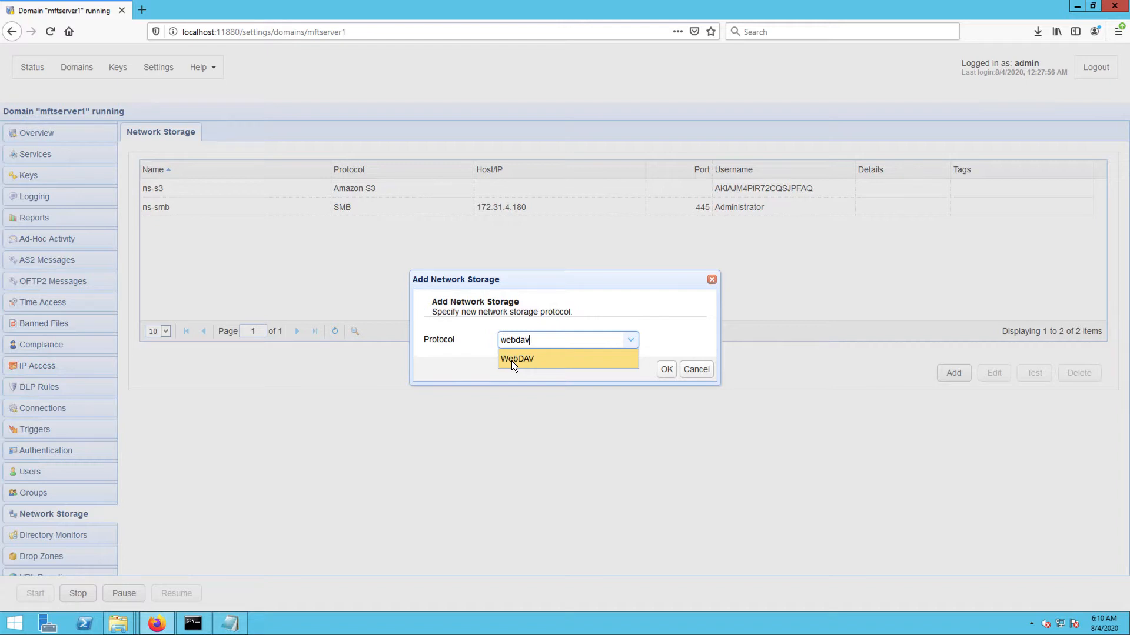
click(516, 359)
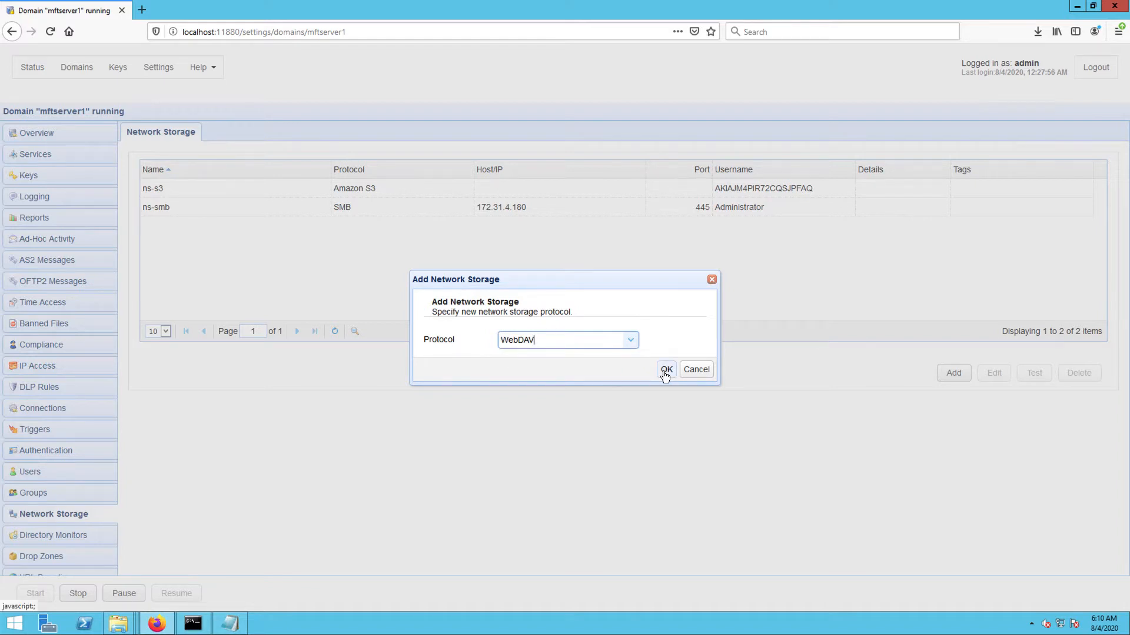
Confirm WebDAV and name the storage ns-webdav with host 172.31.4.180.
click(665, 368)
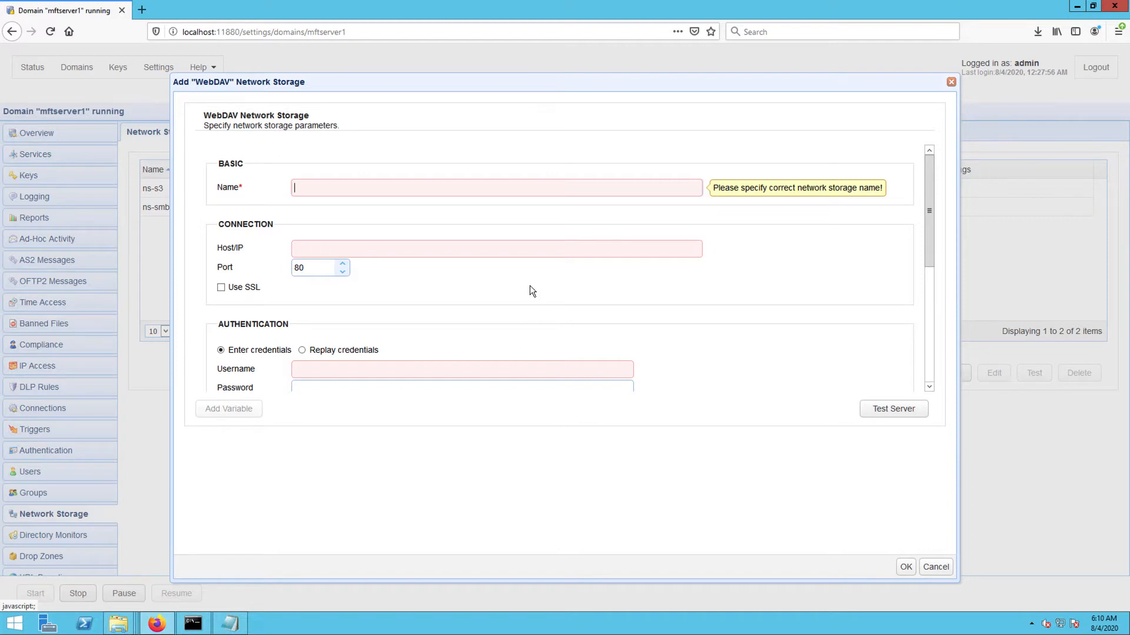
mouse_move(413, 184)
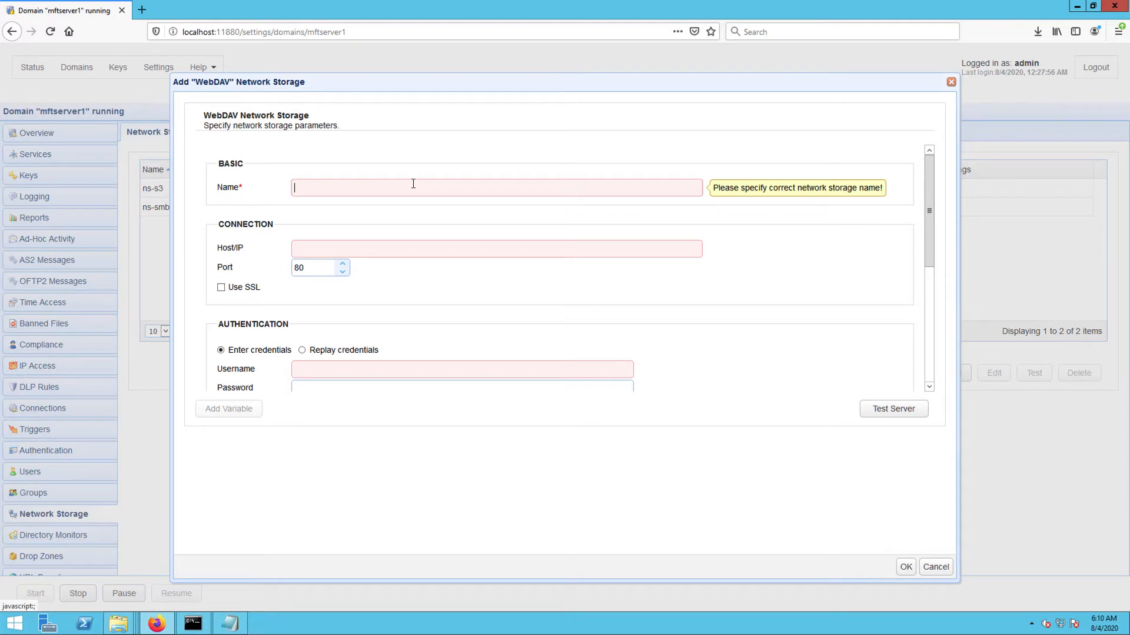
text(ns-)
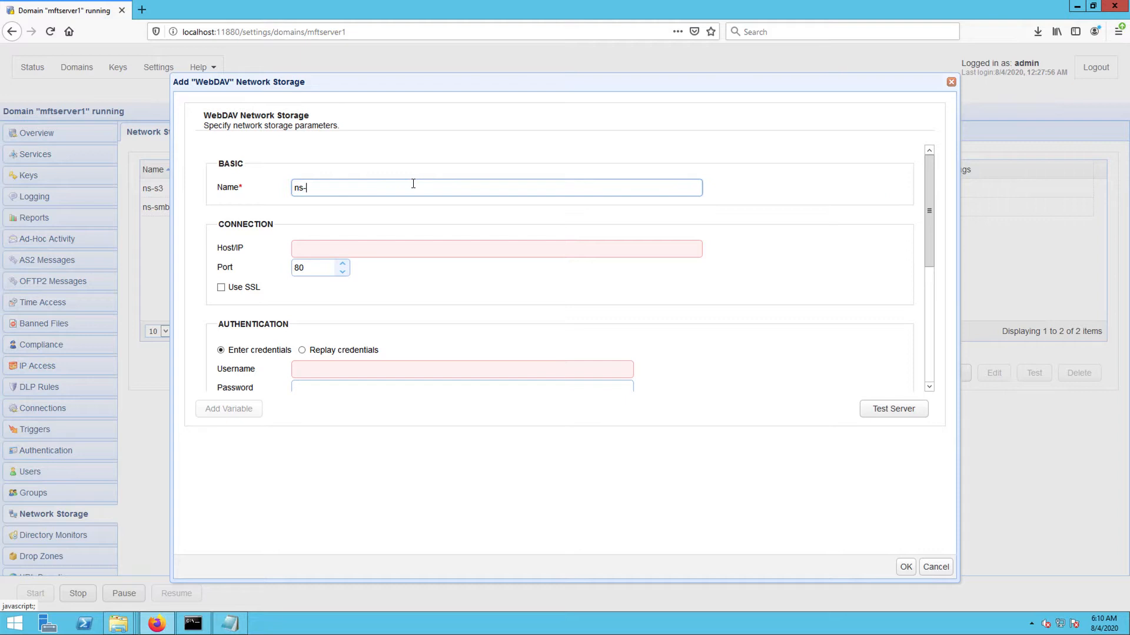
text(webdav)
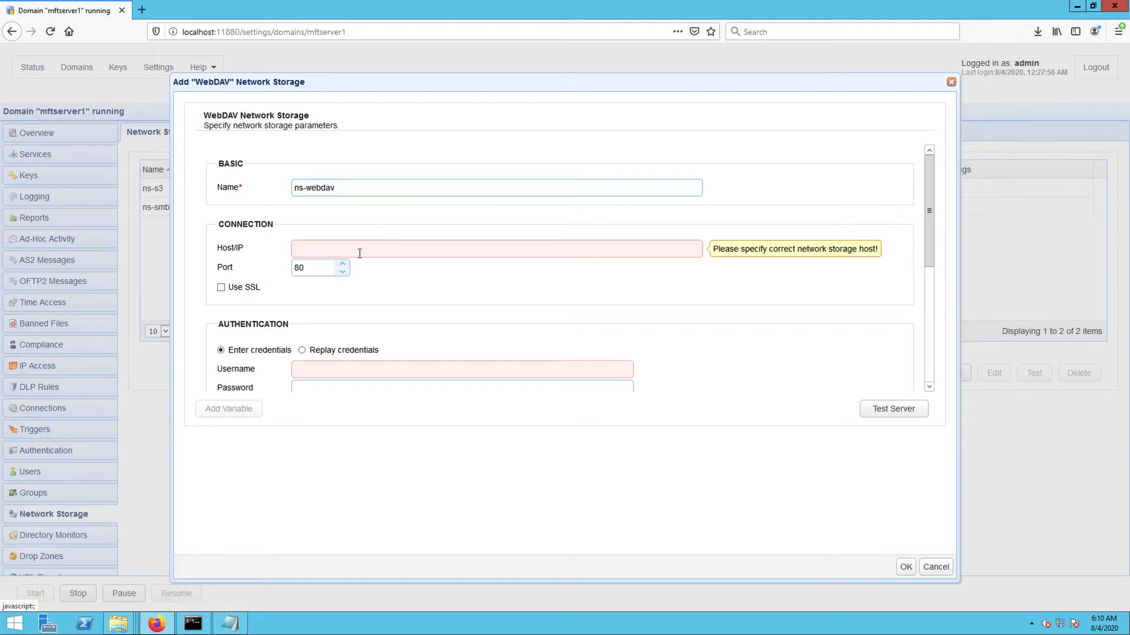
text(172)
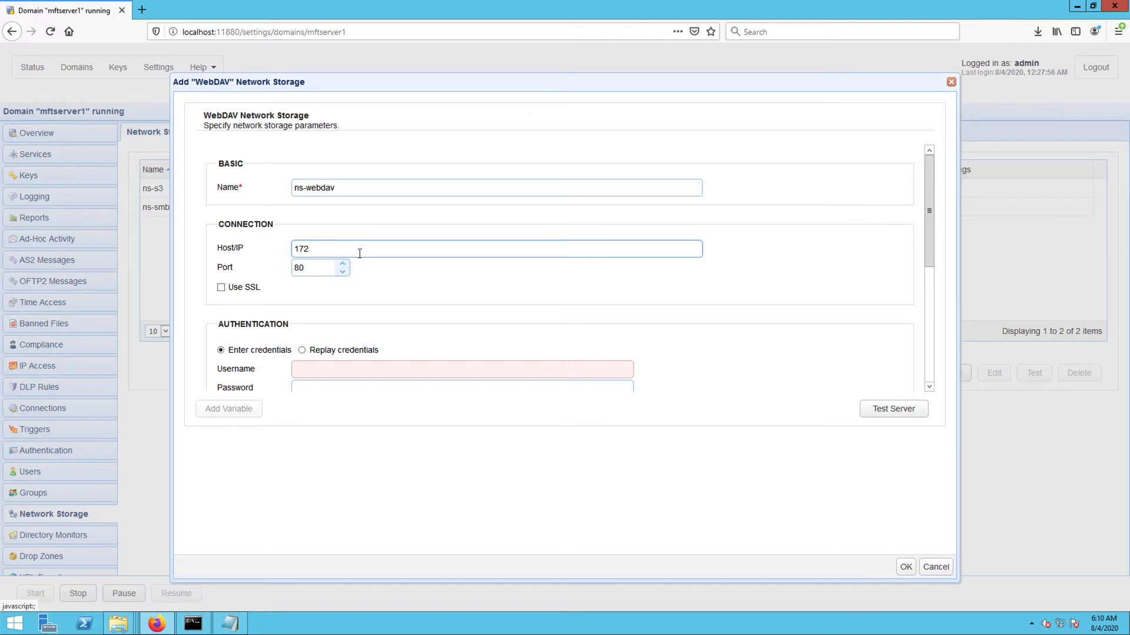
text(.31.4)
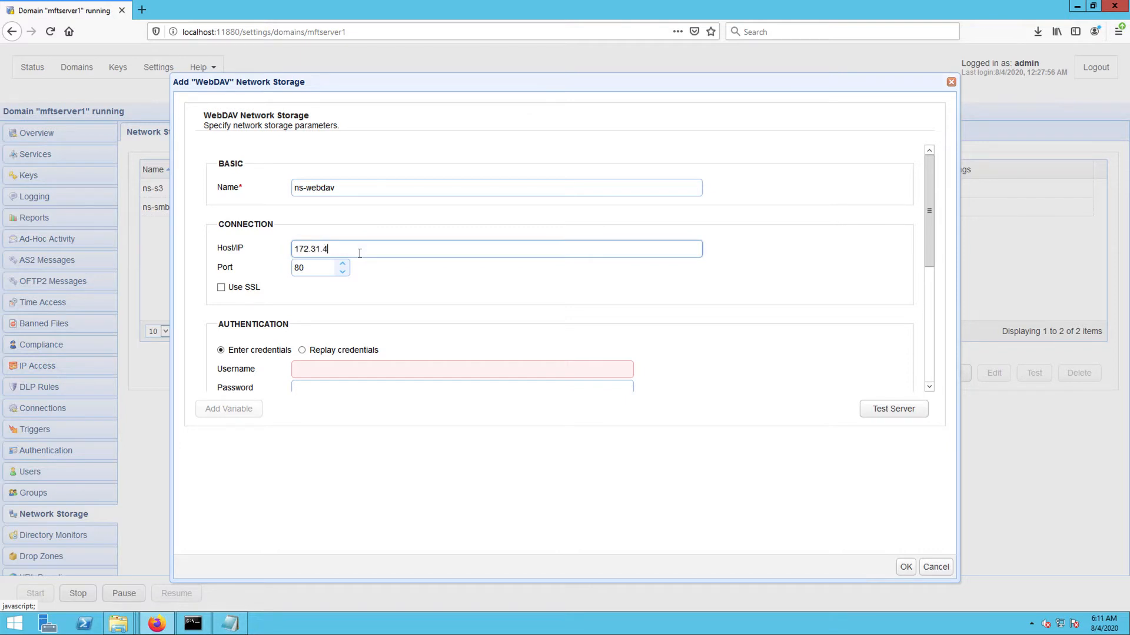
text(180)
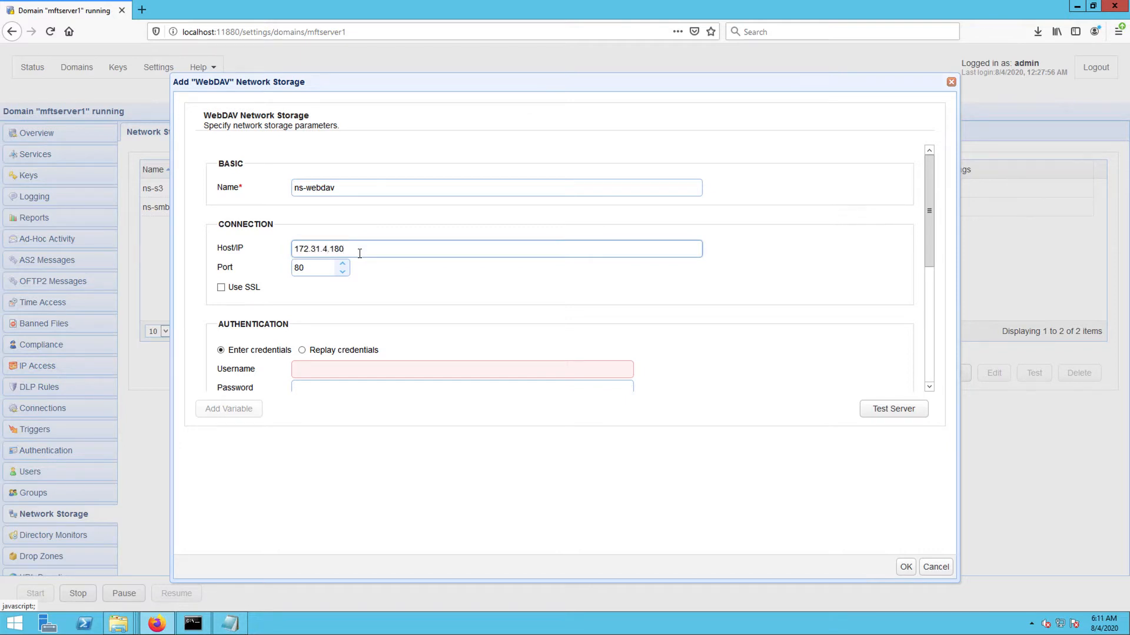
mouse_move(929, 261)
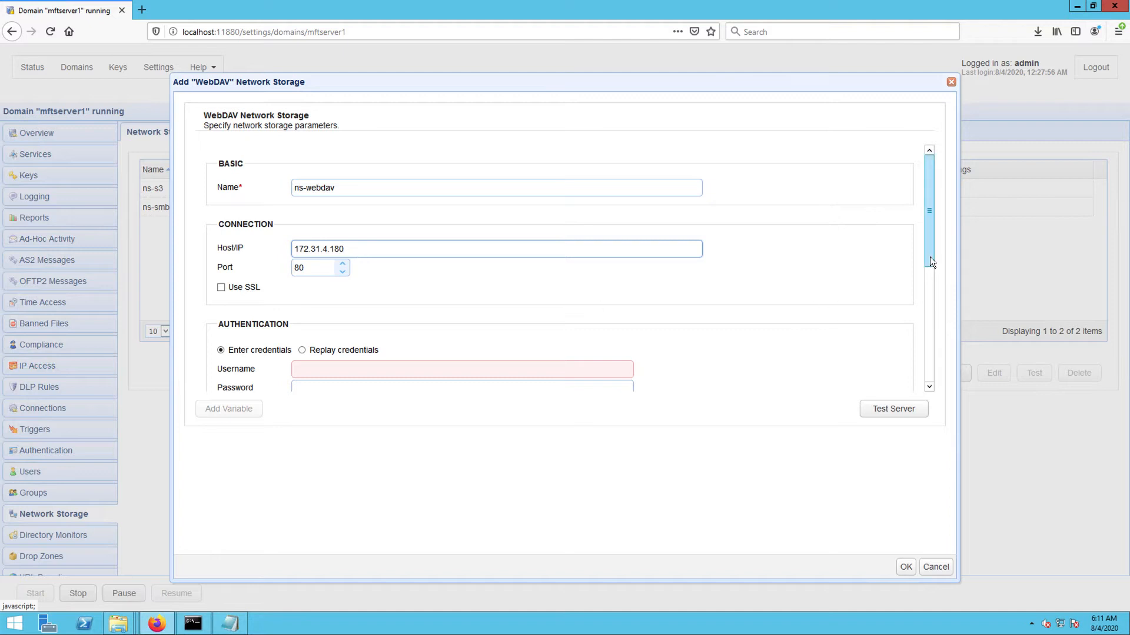
Enter username user1@mftserver1 and its password for the ns-webdav storage.
scroll(down, 3)
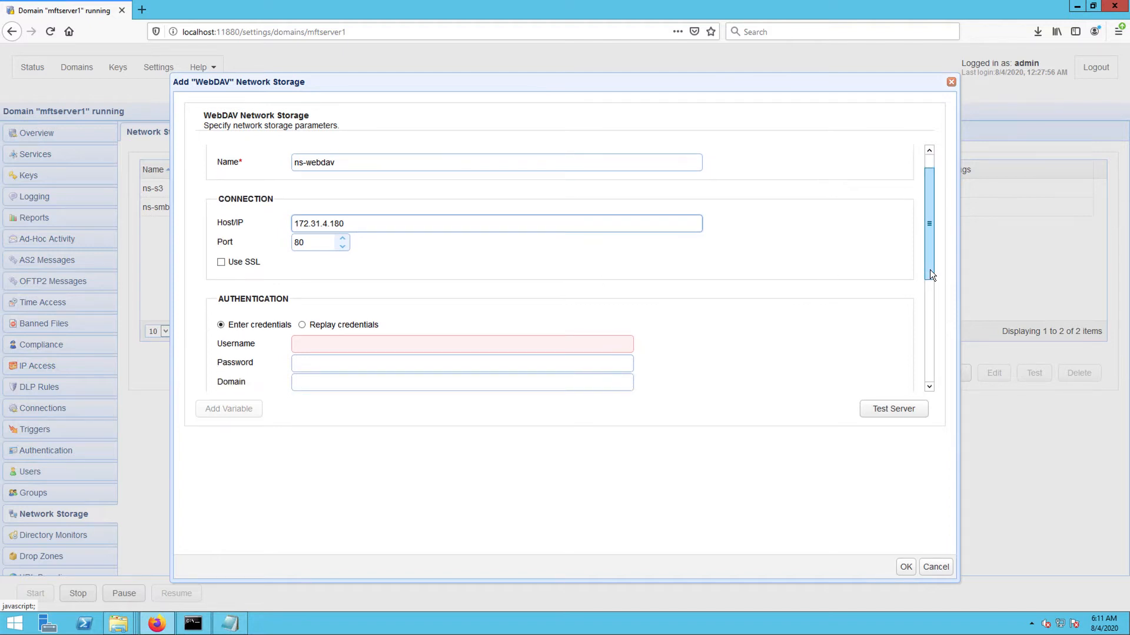
scroll(down, 3)
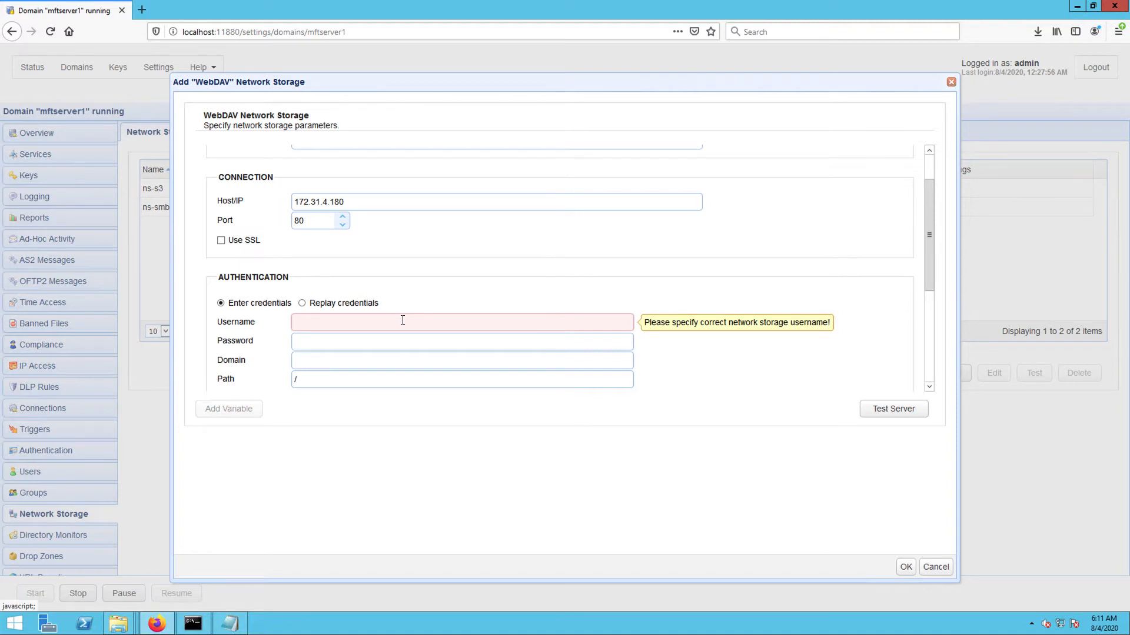
text(user1)
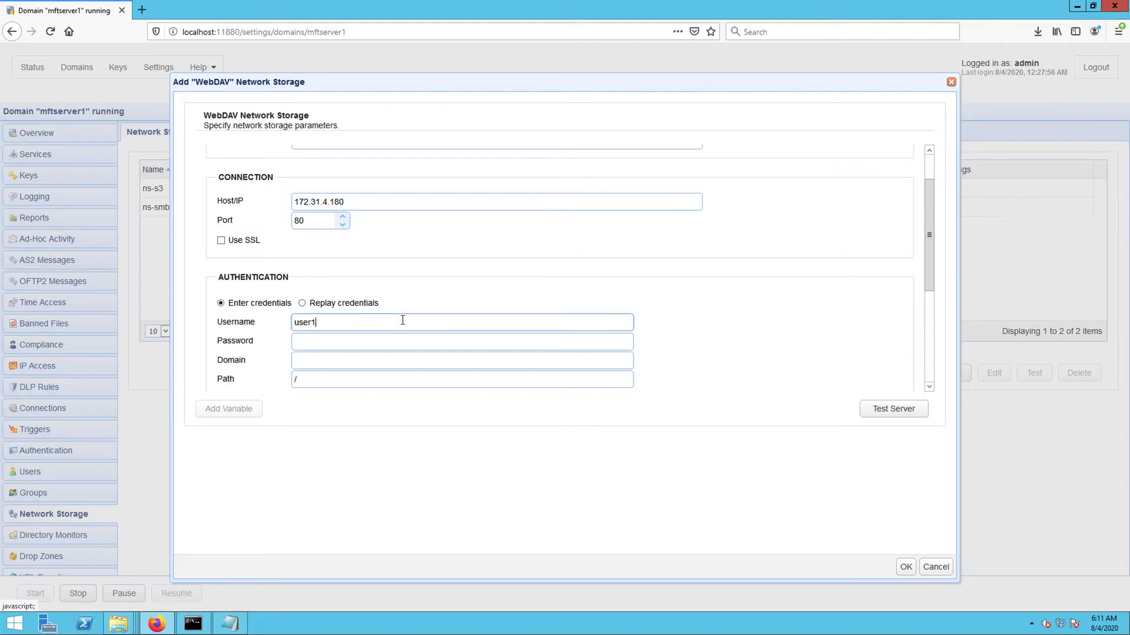
text(@)
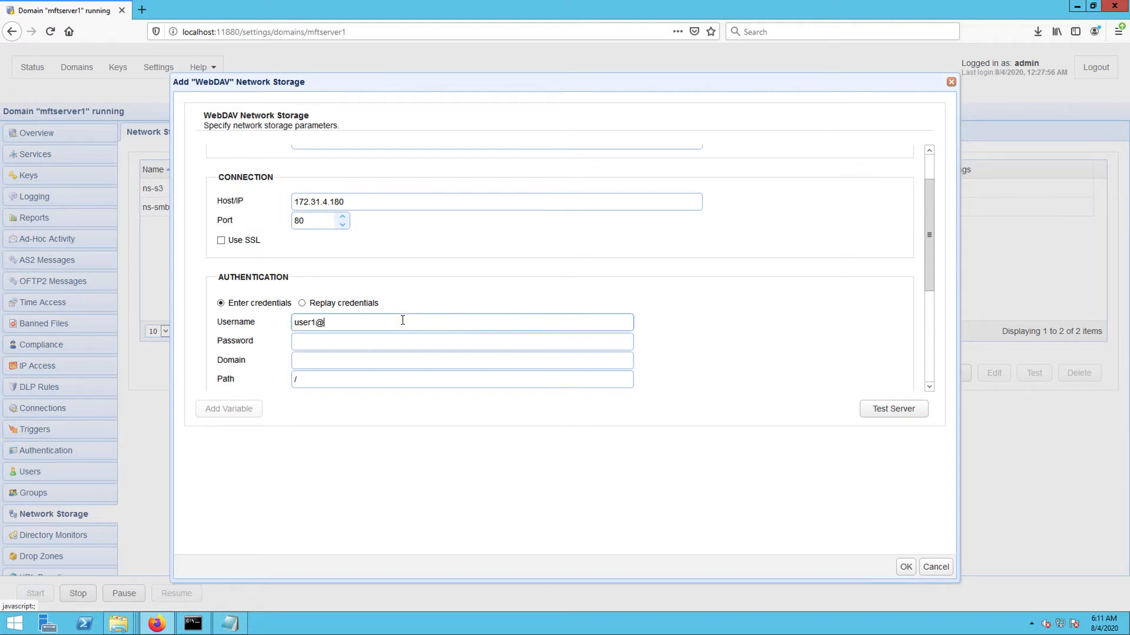
text(mftserver1)
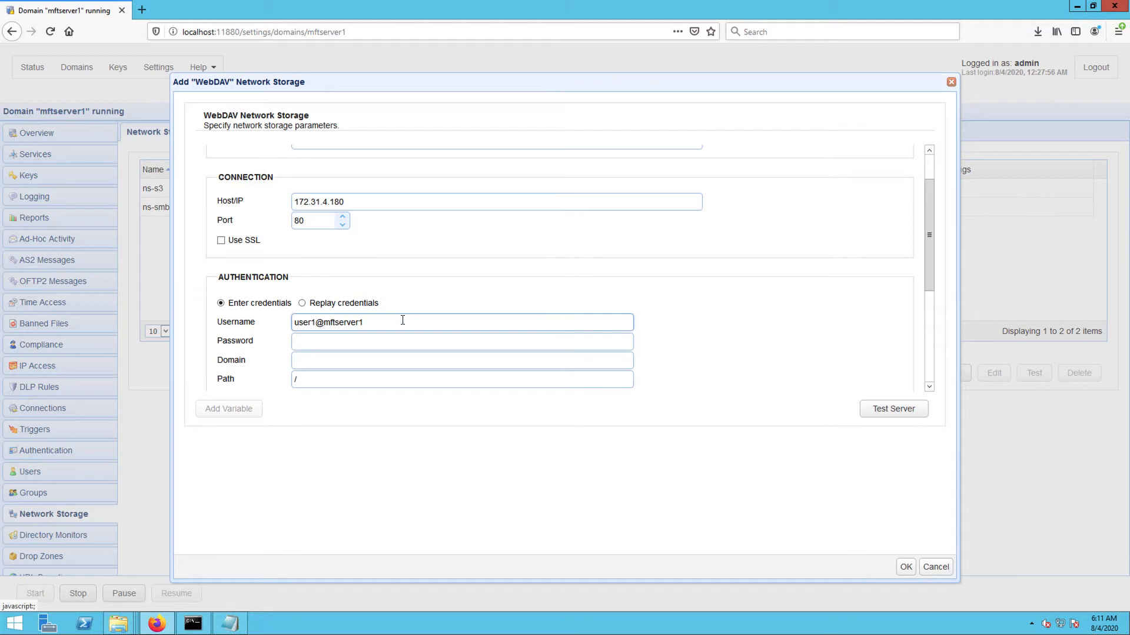
mouse_move(364, 328)
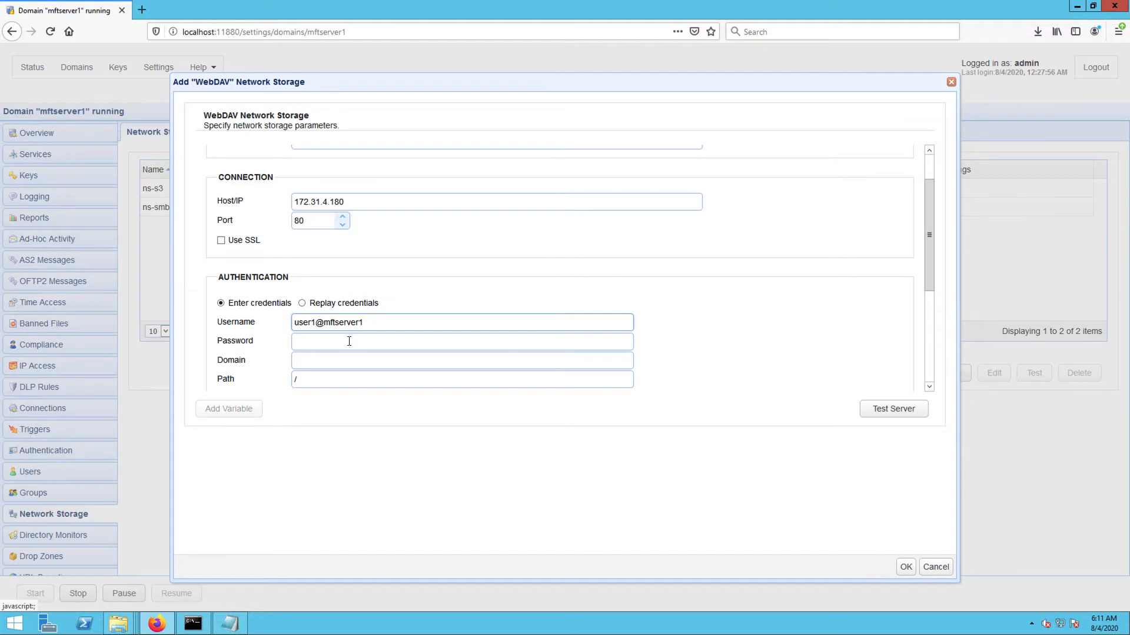
text(•)
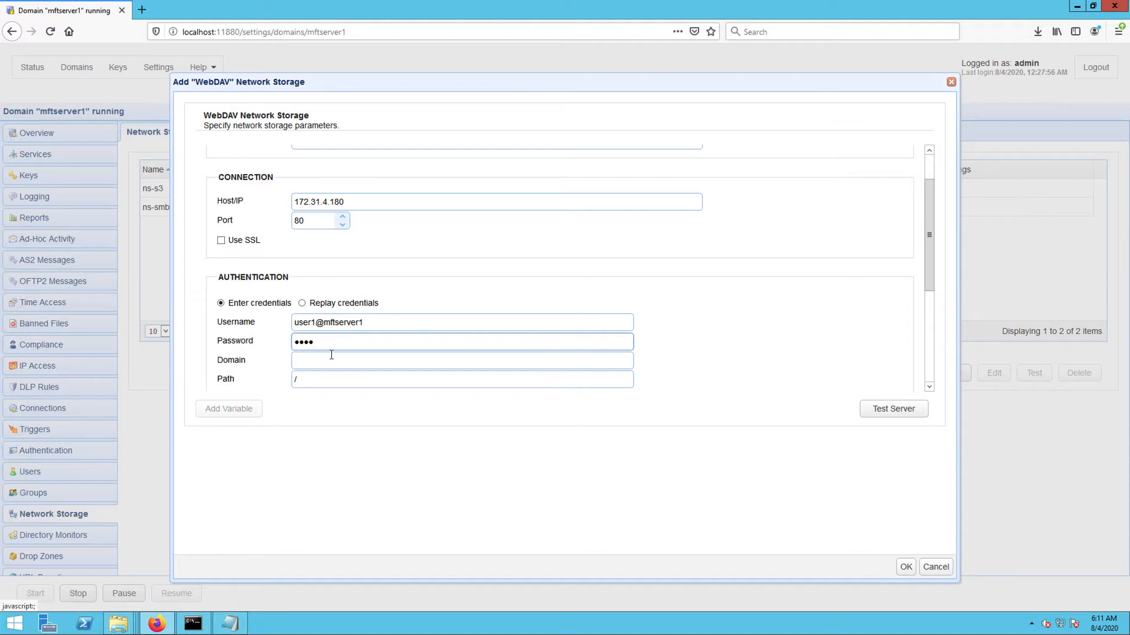
Set the storage path to /webdav.
click(322, 379)
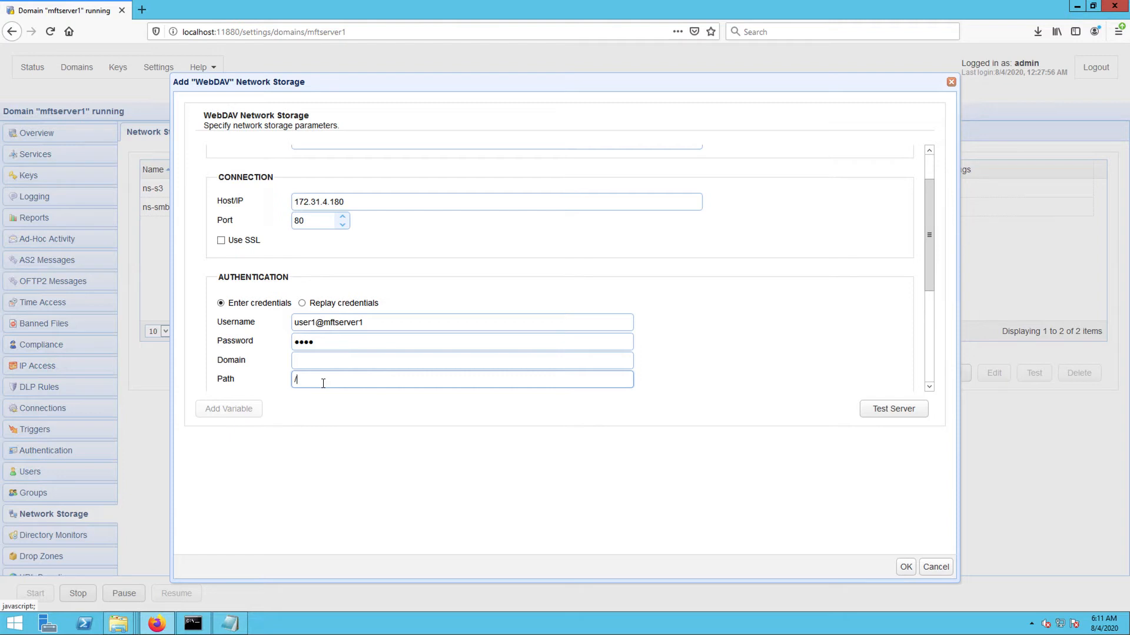
text(webdav)
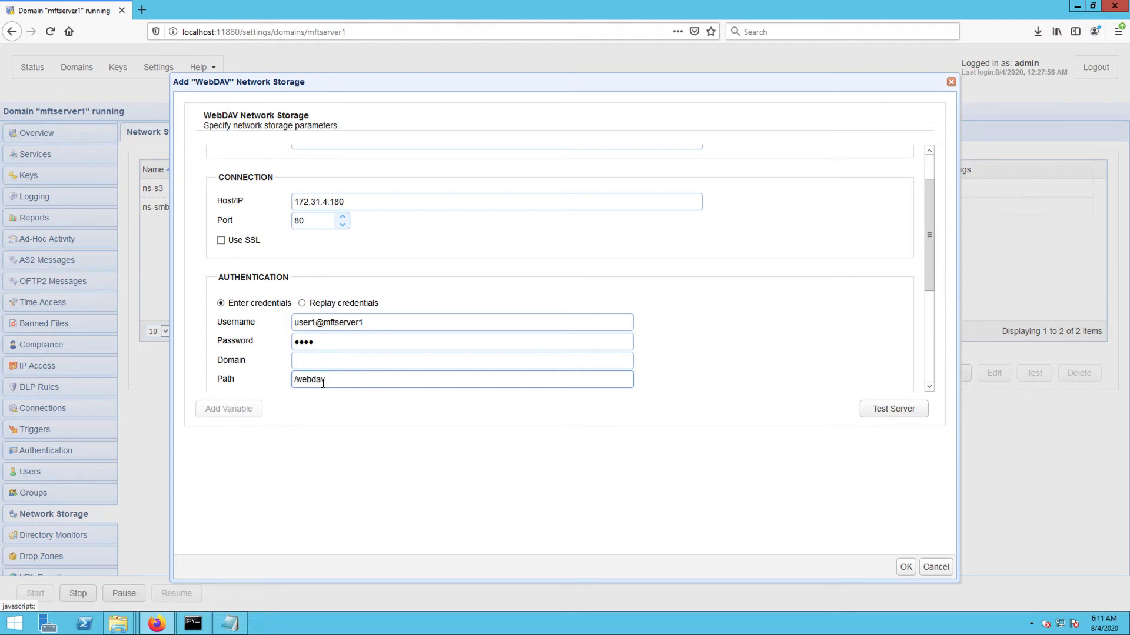
mouse_move(471, 494)
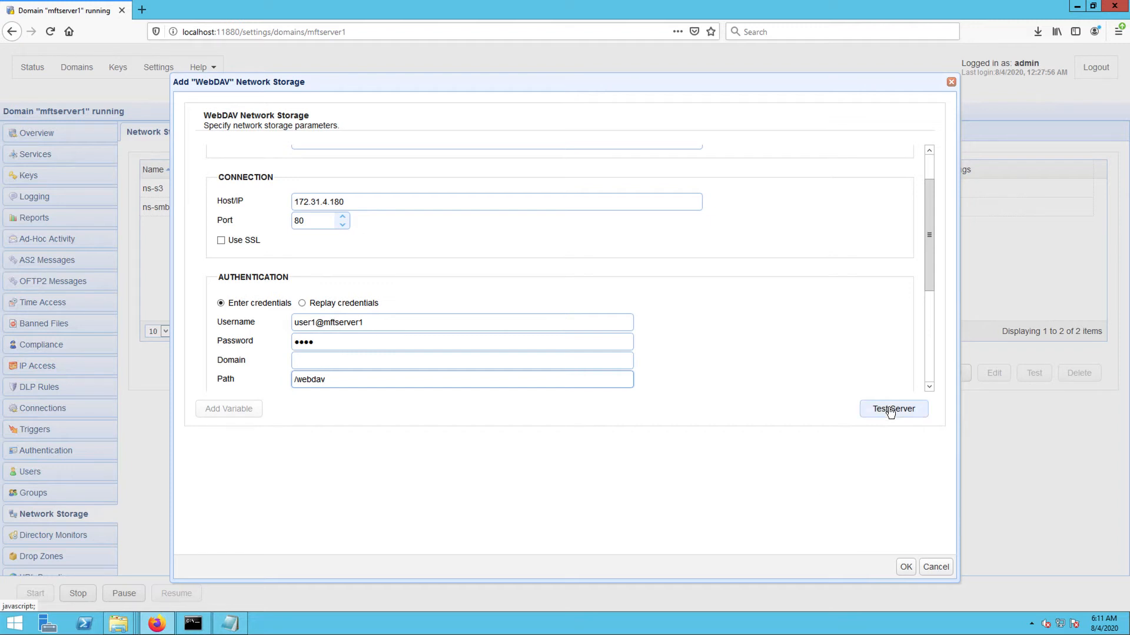
Test the WebDAV connection successfully and save ns-webdav to the storage list.
click(893, 408)
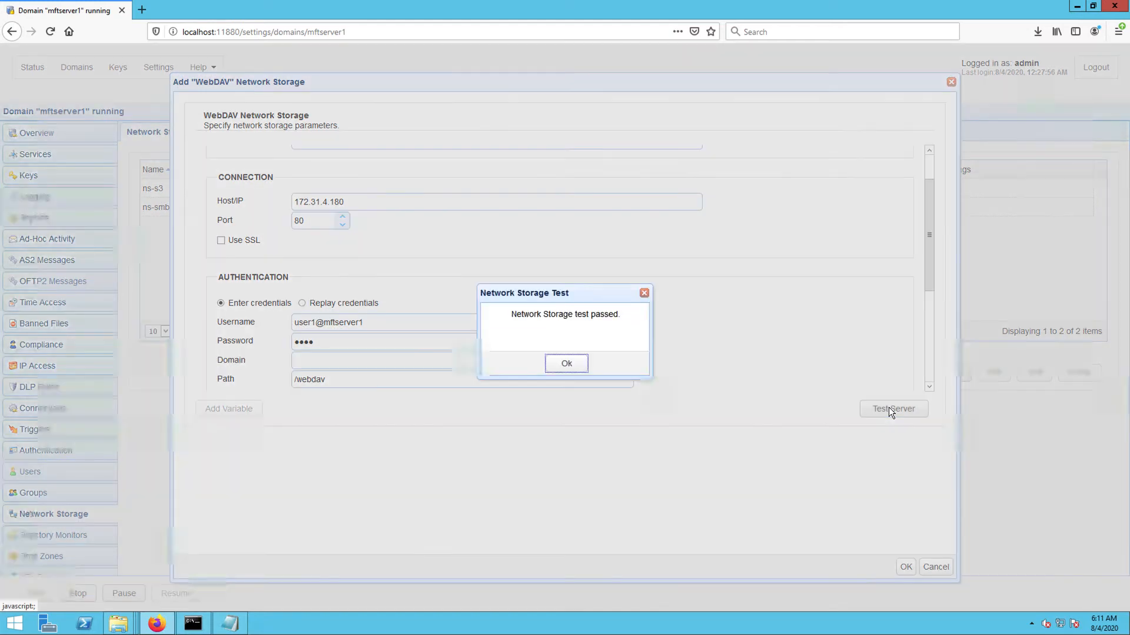
mouse_move(566, 364)
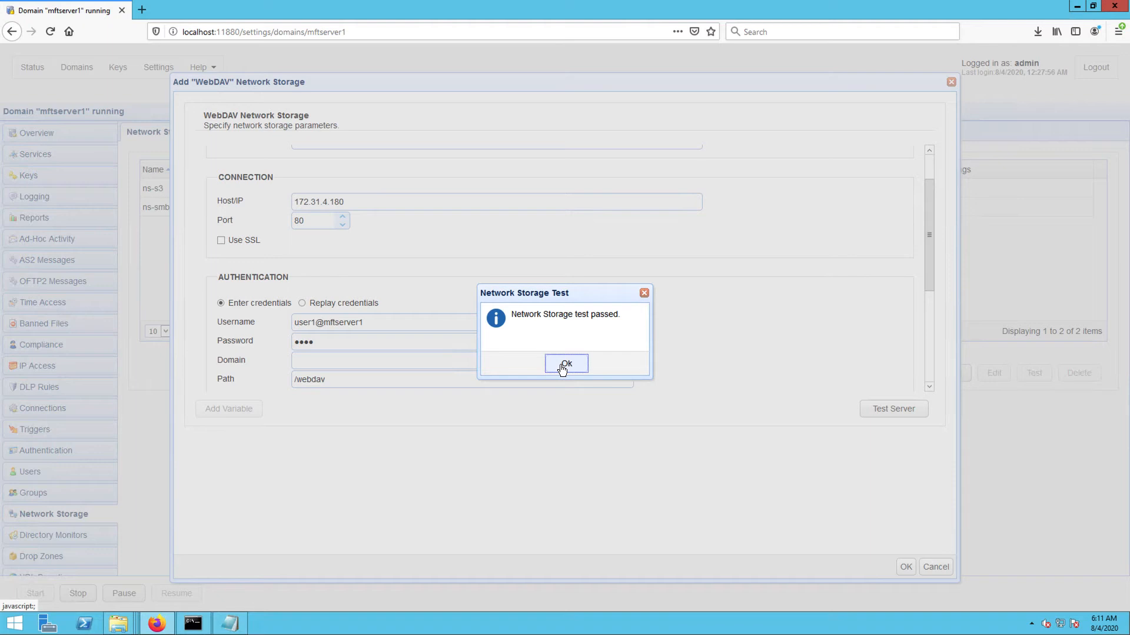
click(566, 363)
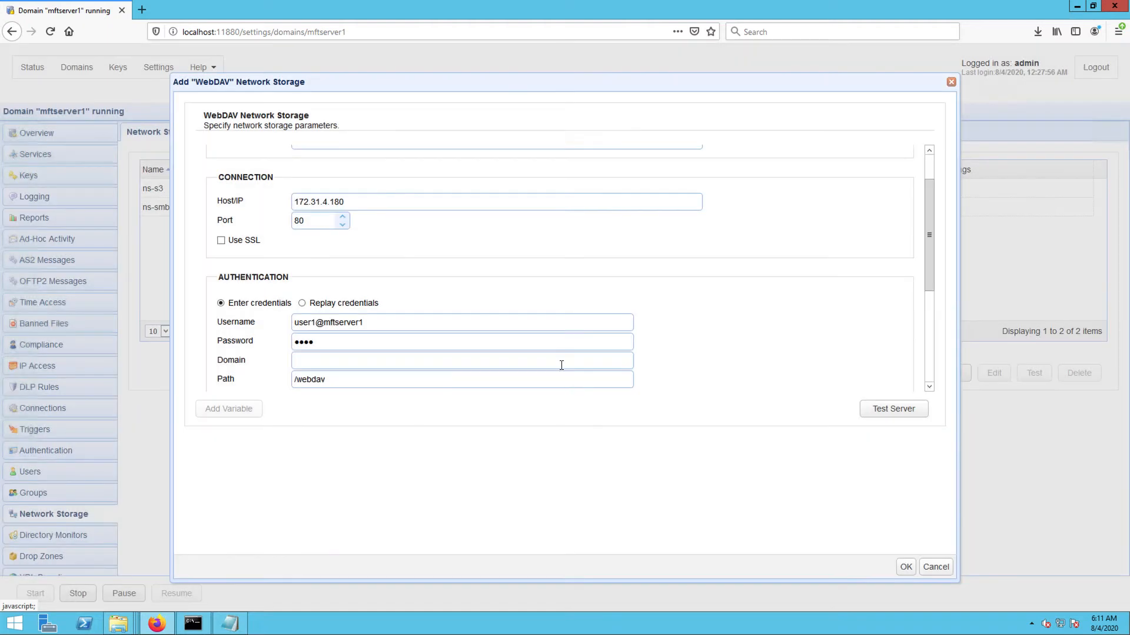
mouse_move(910, 554)
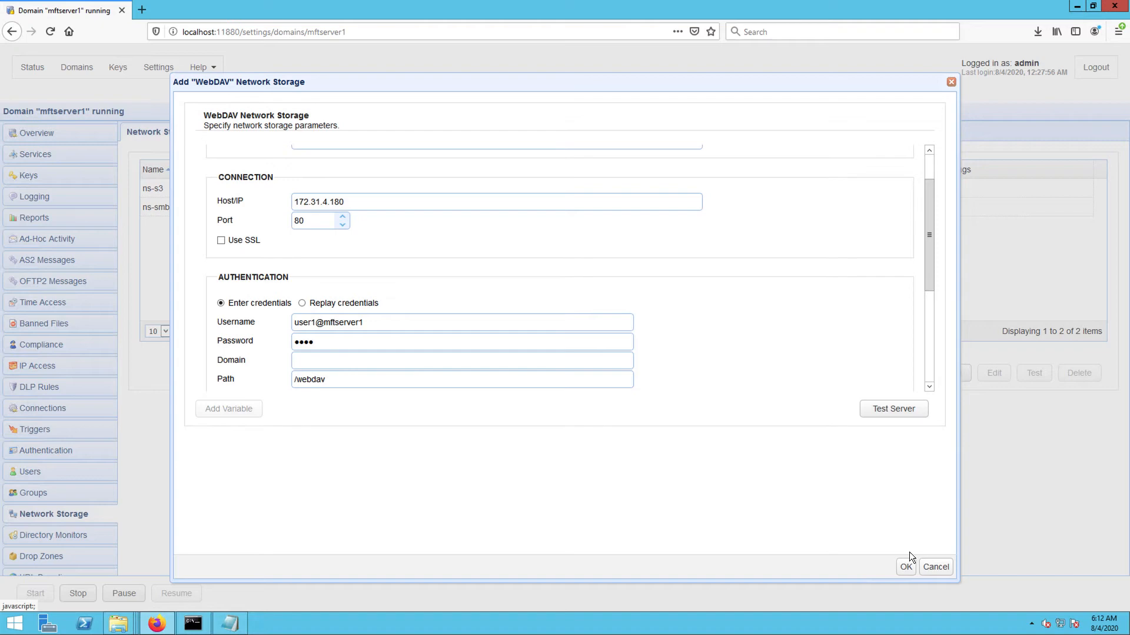
click(905, 567)
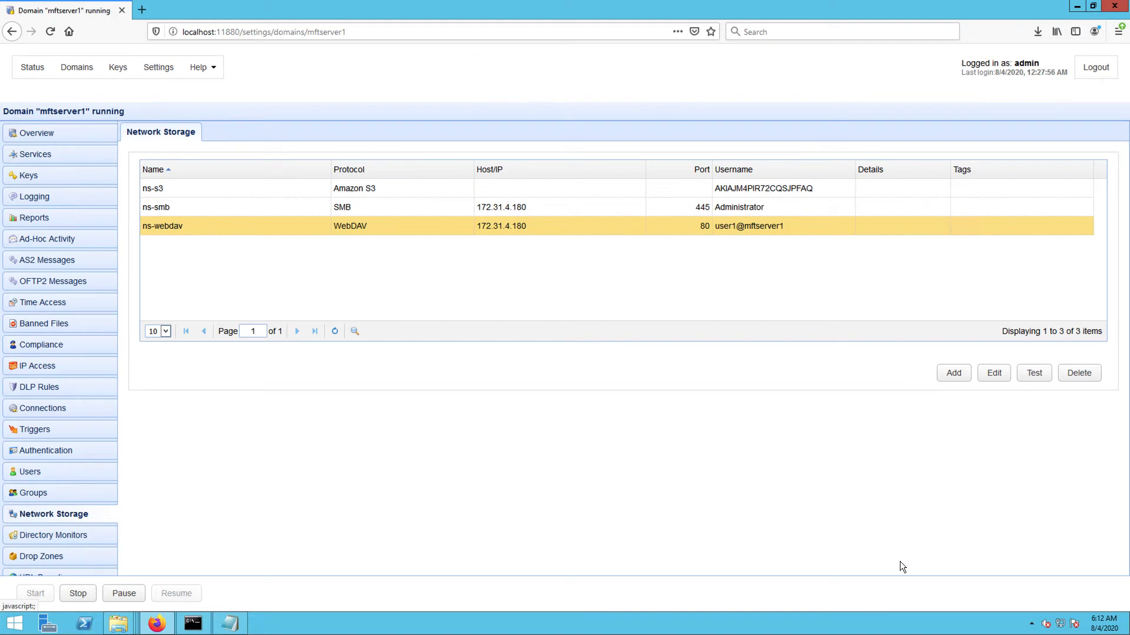
mouse_move(584, 454)
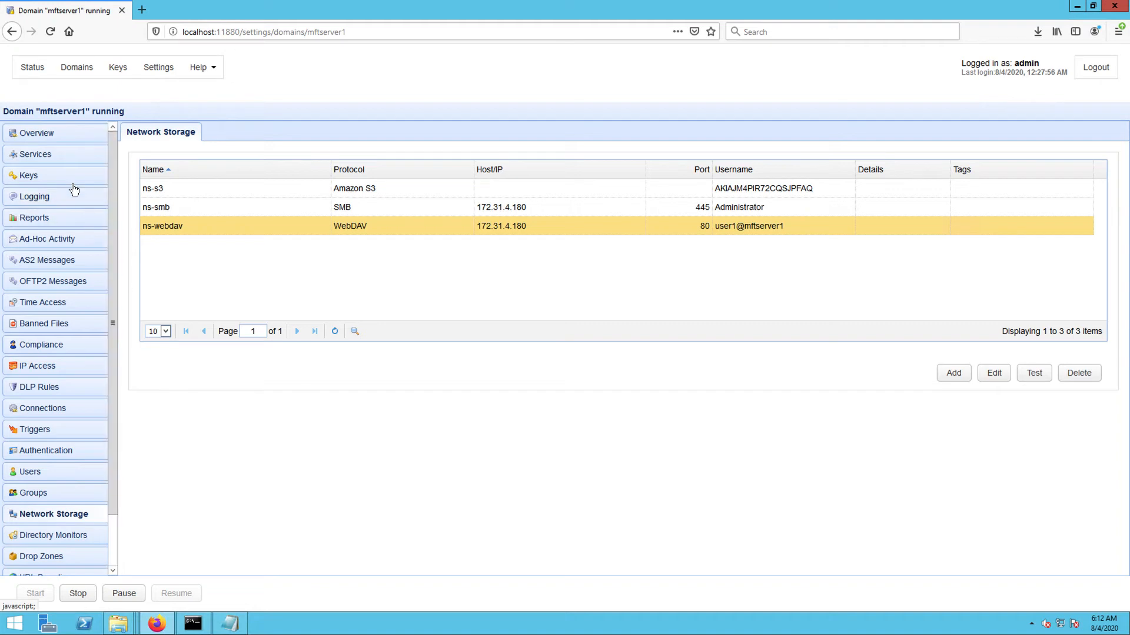
mouse_move(65, 408)
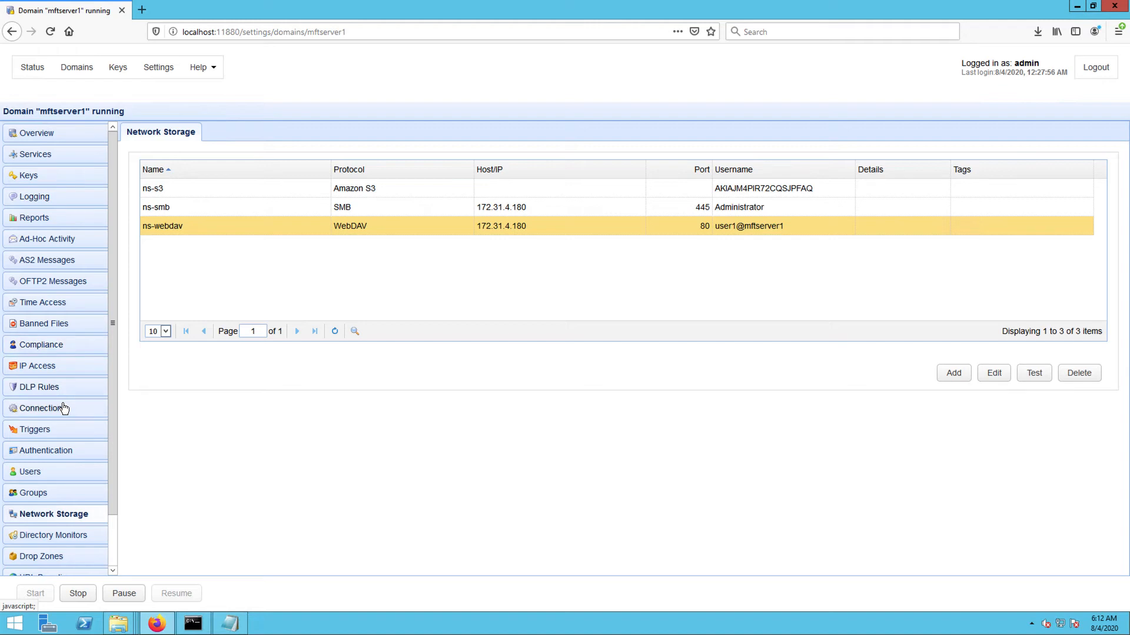
mouse_move(53, 418)
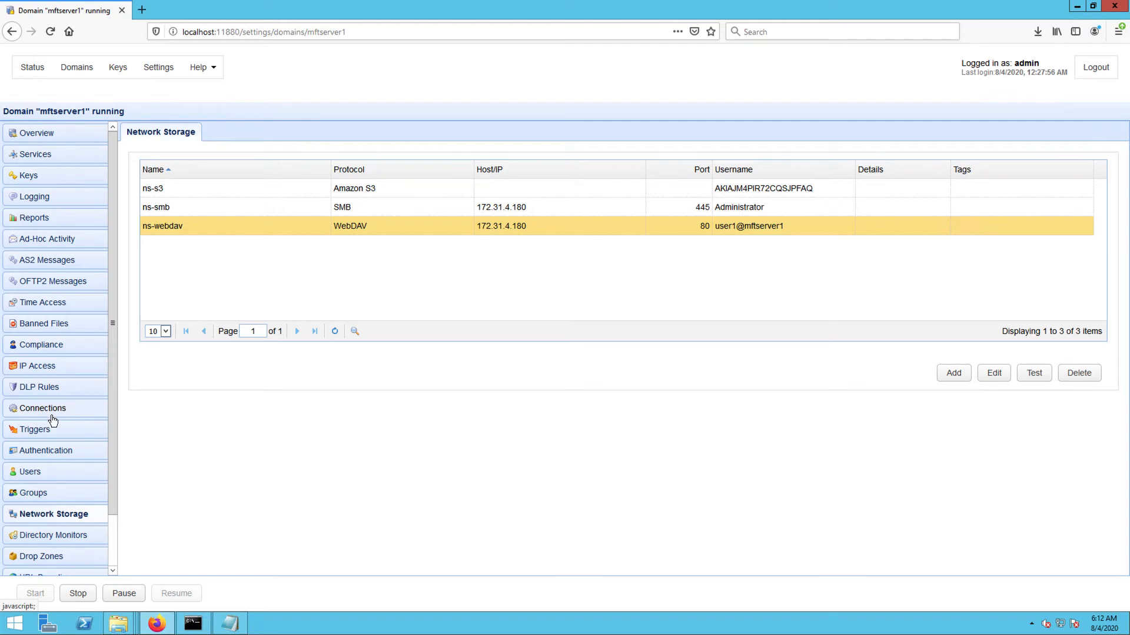
mouse_move(30, 476)
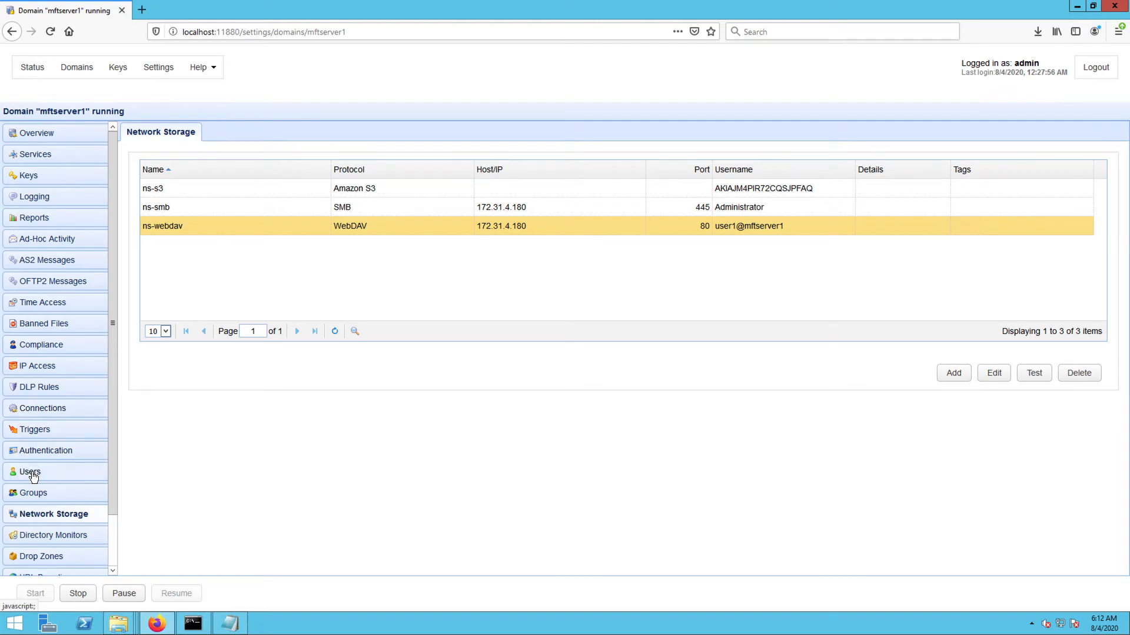
click(29, 471)
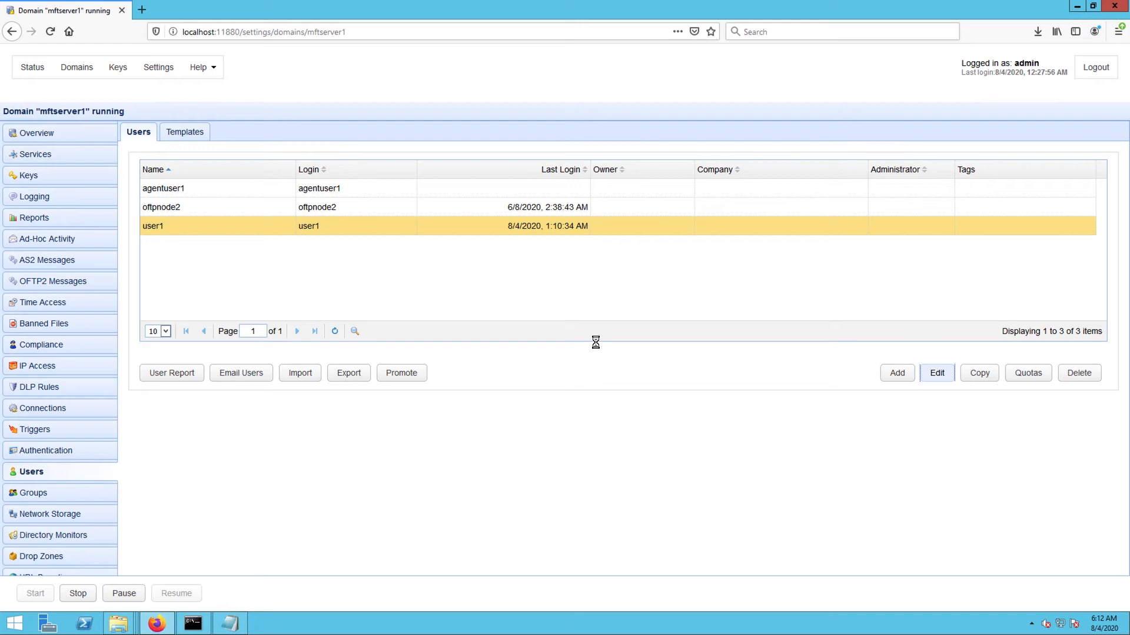
Edit user1, view its Paths list and start a new virtual path.
click(935, 373)
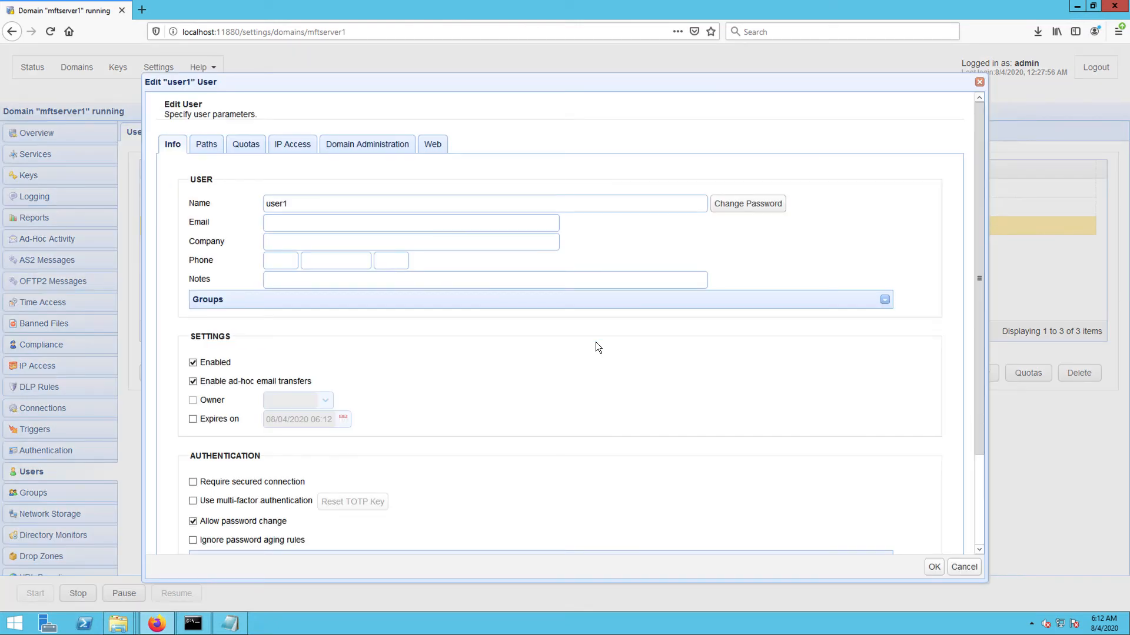
click(204, 144)
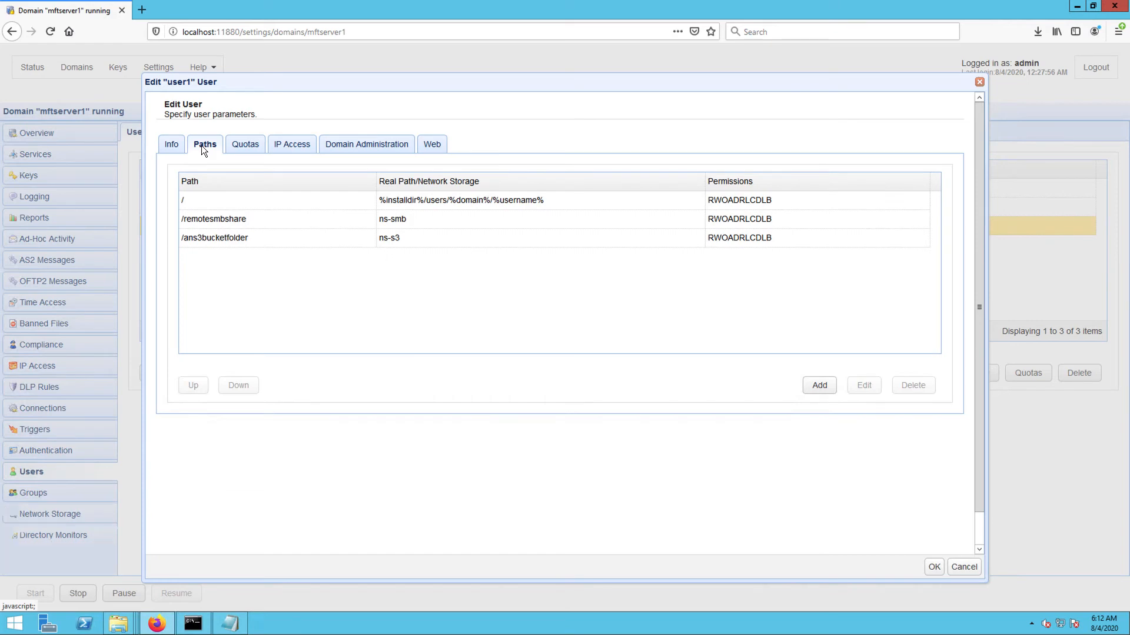
click(819, 385)
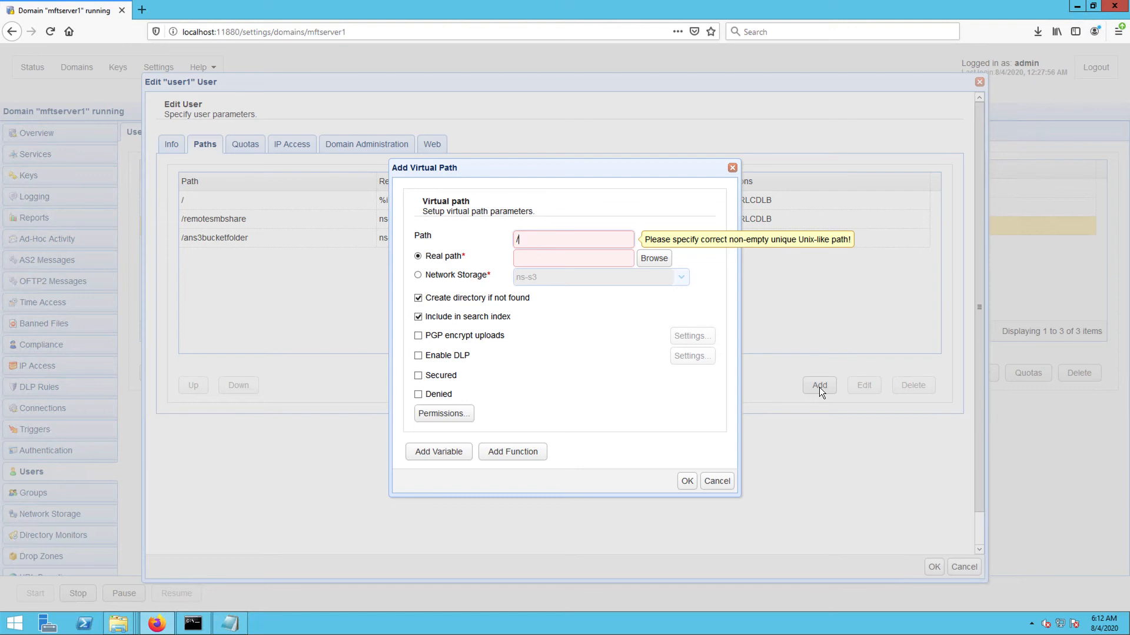
Add virtual path /webdavshare backed by the ns-webdav network storage.
text(webdavshare)
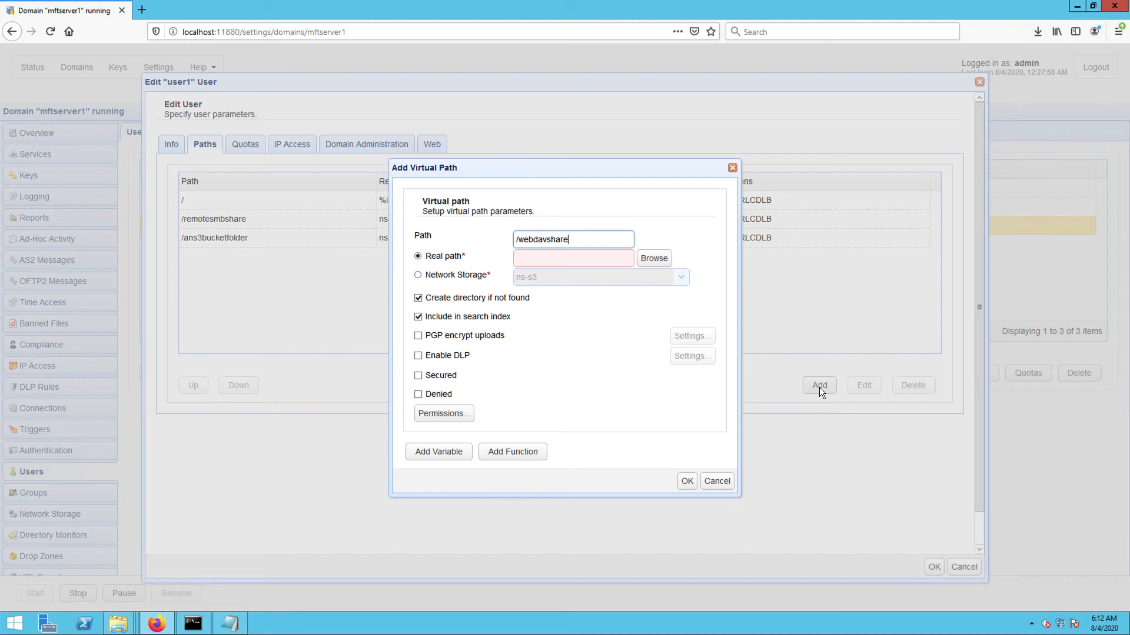
mouse_move(575, 365)
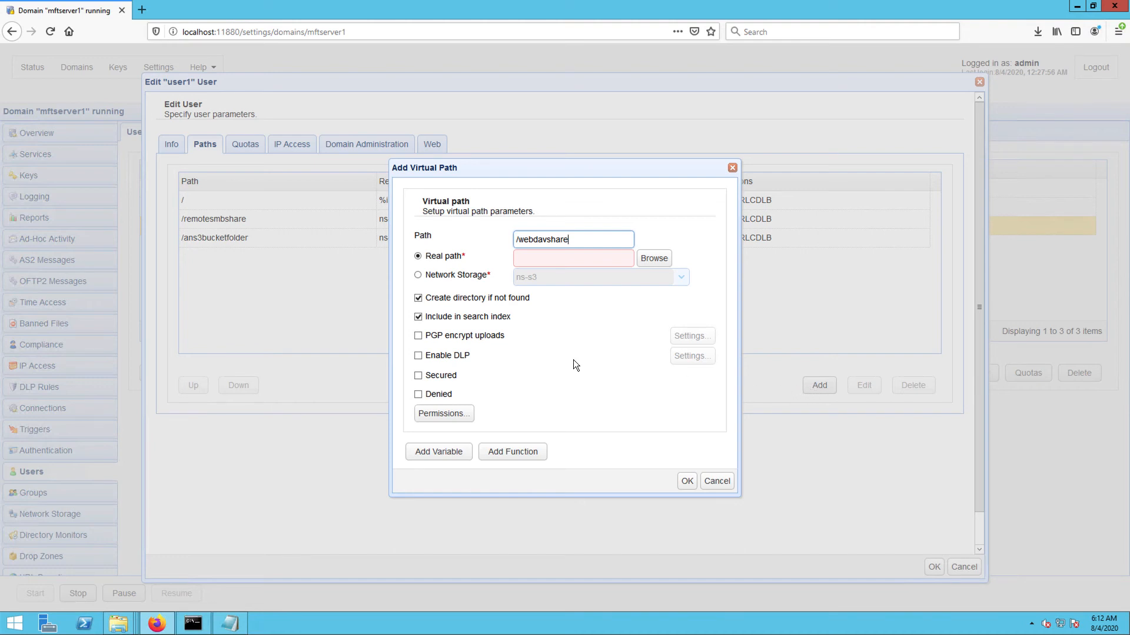
click(418, 274)
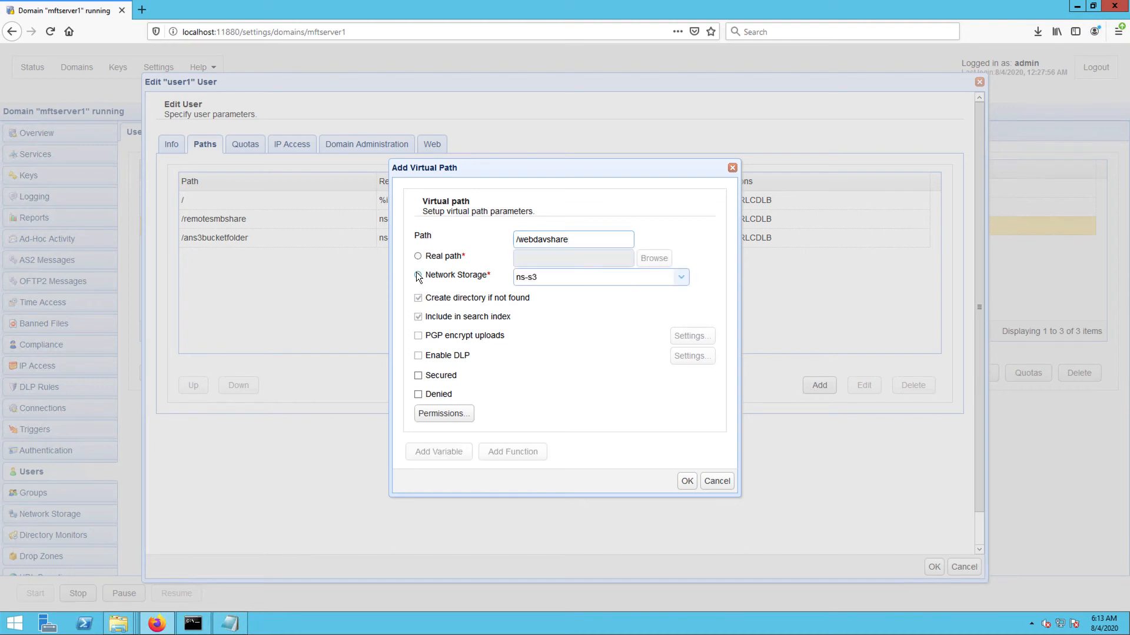
click(418, 274)
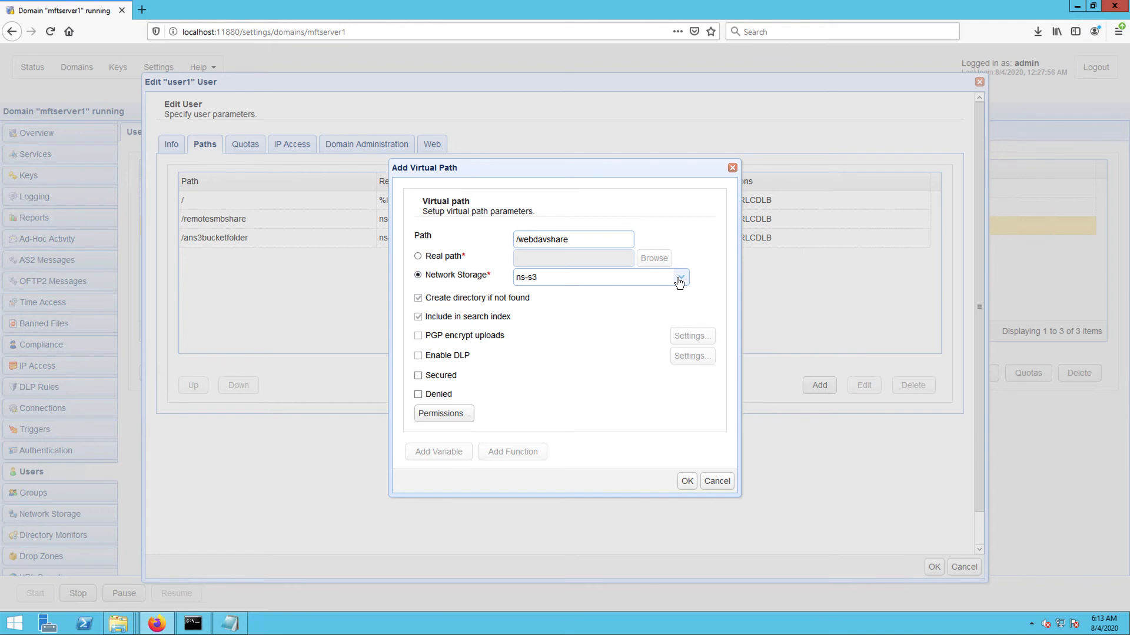
click(678, 278)
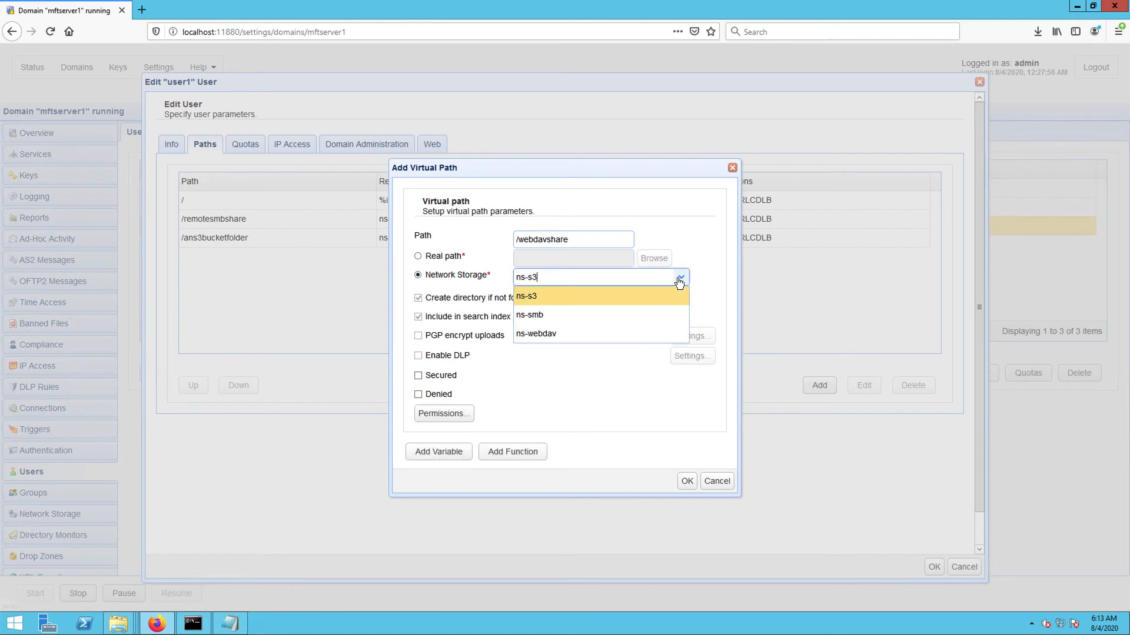
click(535, 333)
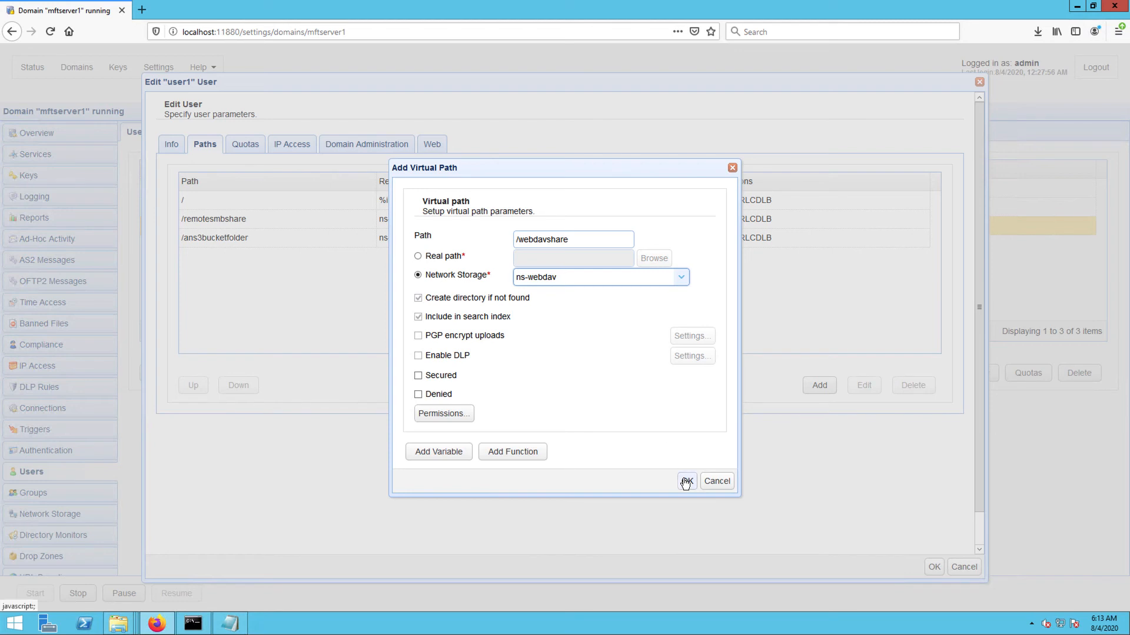
click(685, 481)
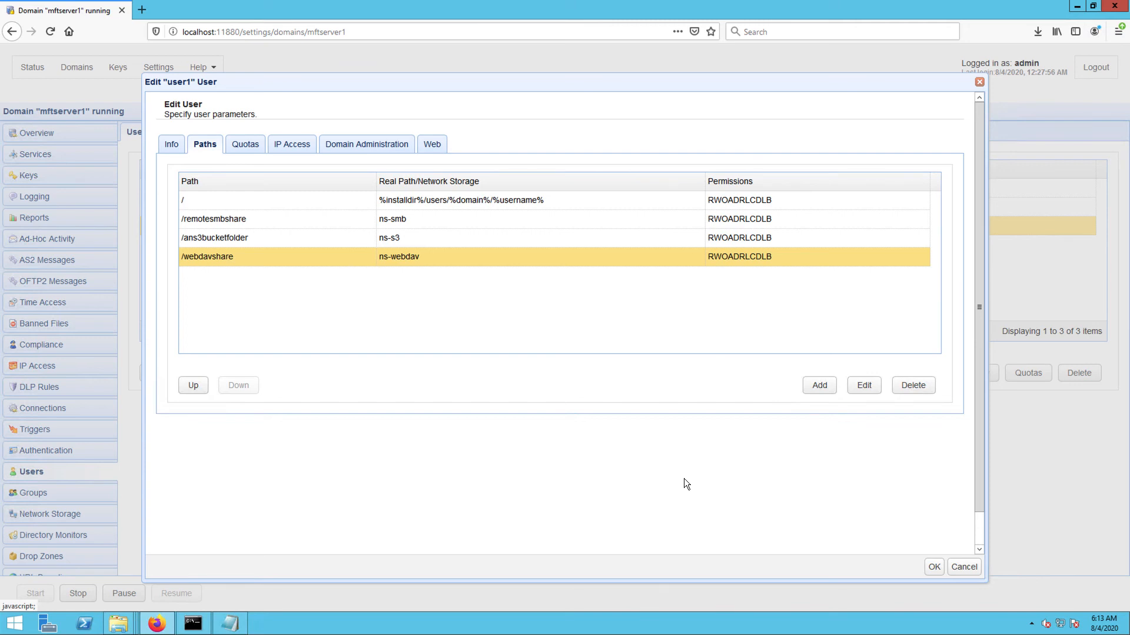
mouse_move(711, 473)
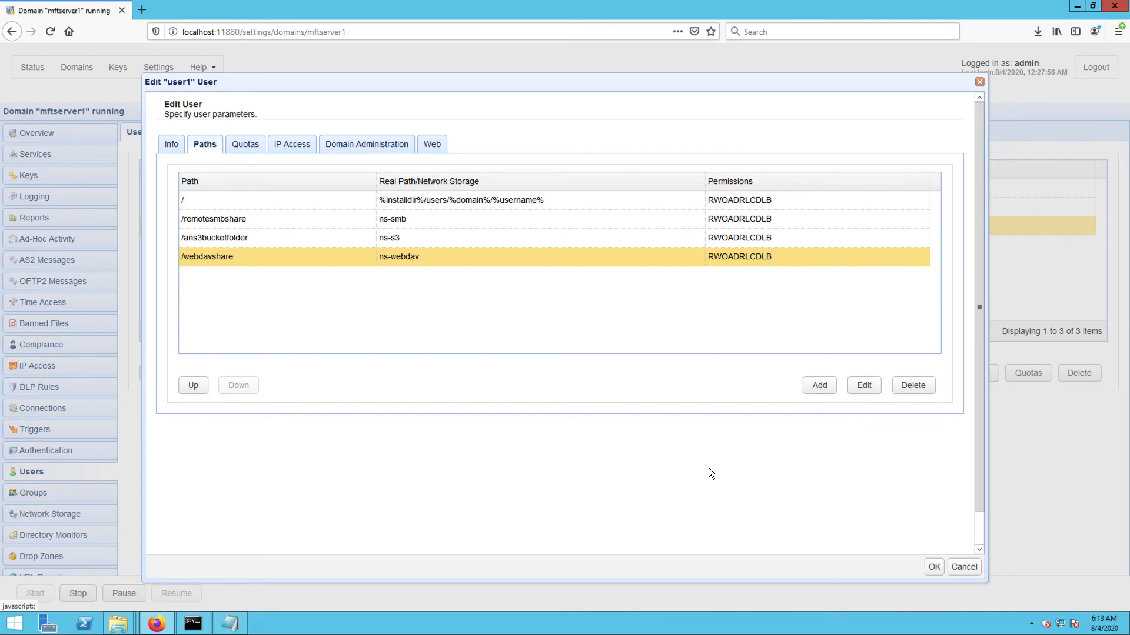
mouse_move(788, 468)
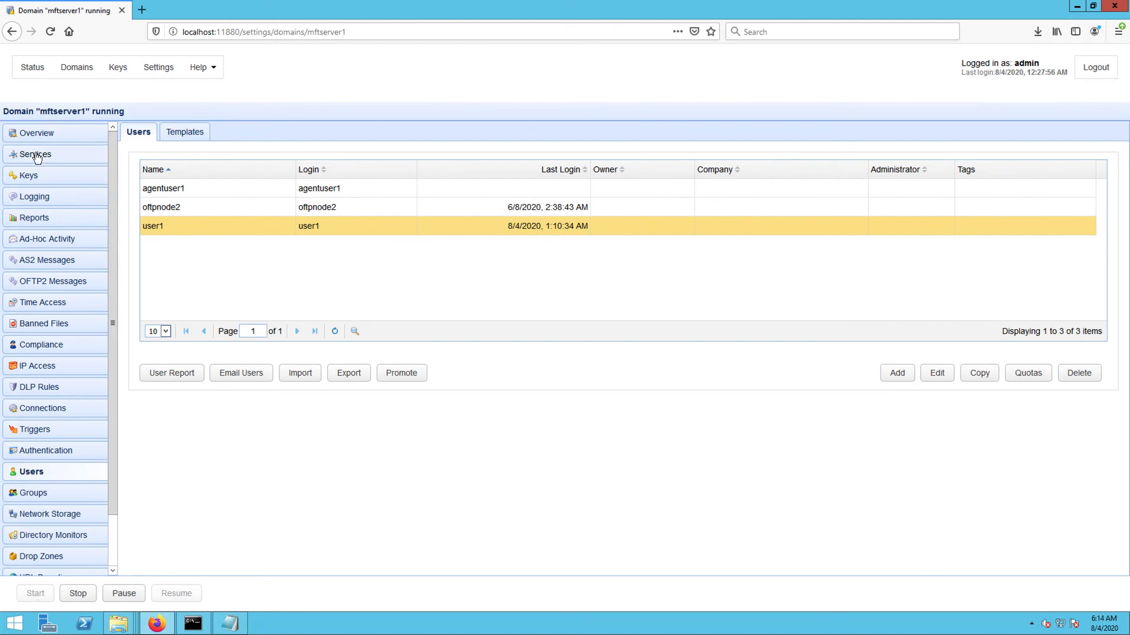
View the mftserver1 services list showing AS2 and HTTP on port 80.
click(34, 154)
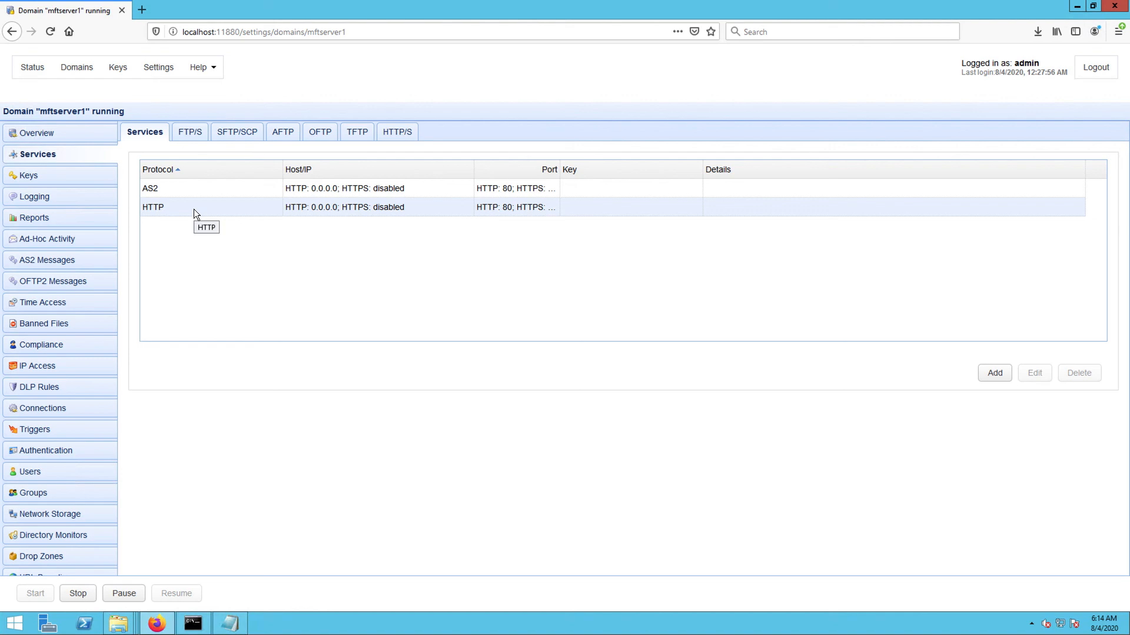
mouse_move(132, 20)
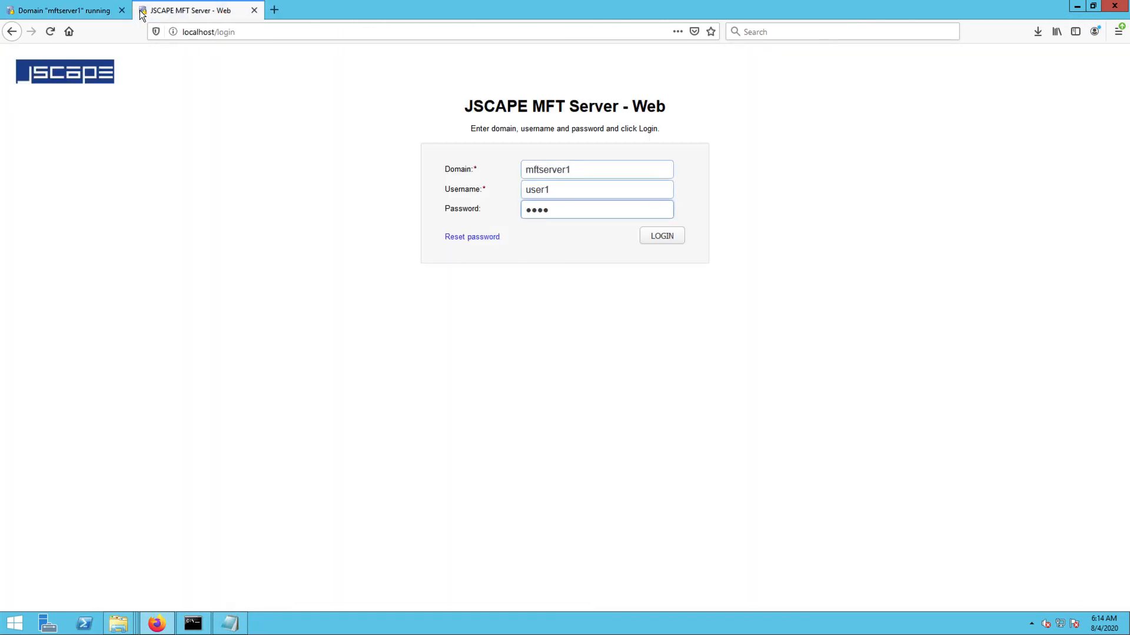
Log in to the web client as user1 on domain mftserver1.
click(660, 236)
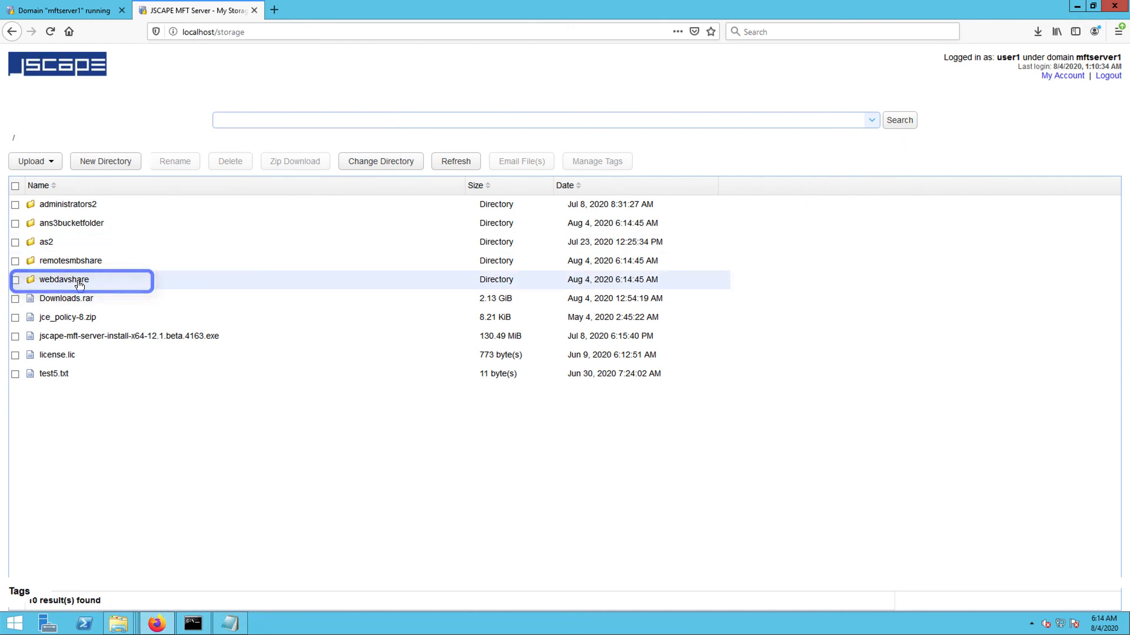
mouse_move(78, 285)
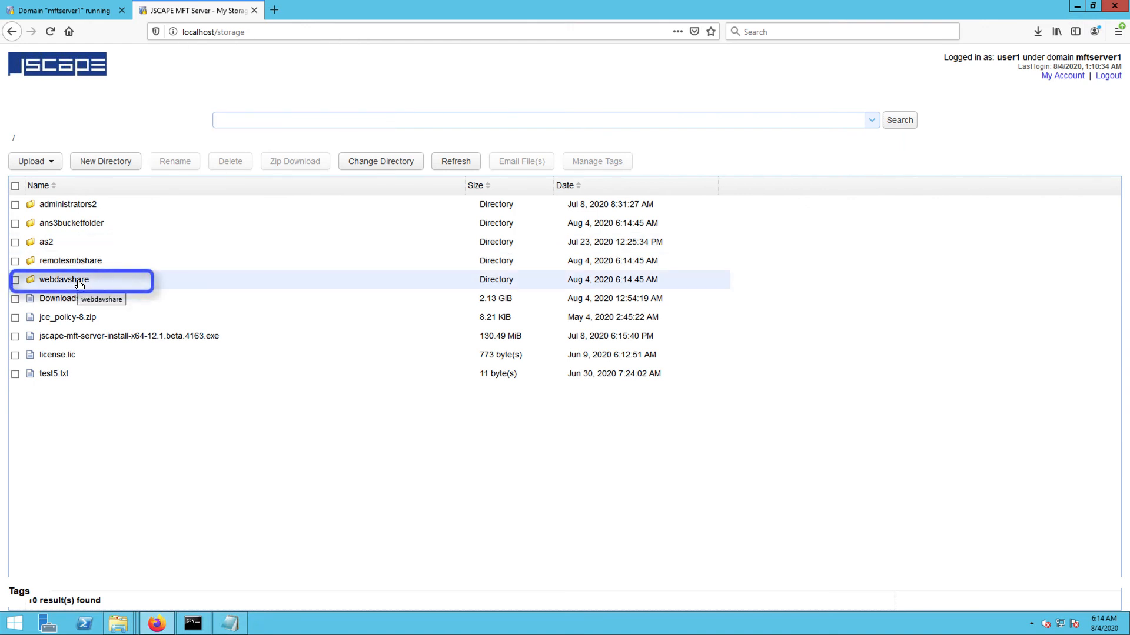
mouse_move(62, 281)
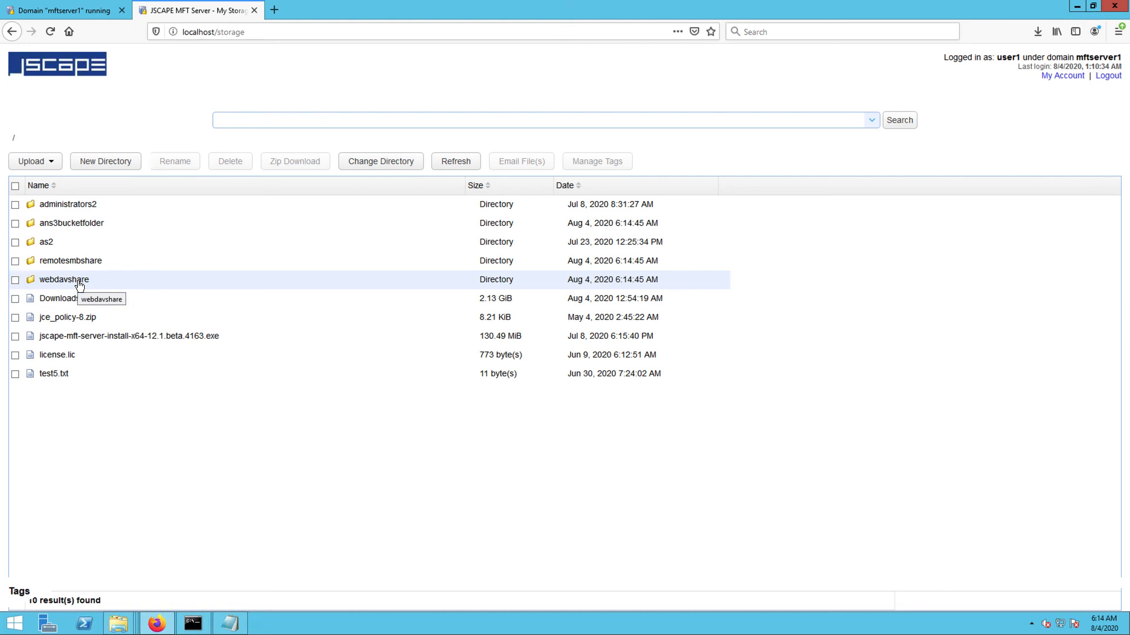
Upload users(13).txt from Downloads into the webdavshare folder.
click(30, 161)
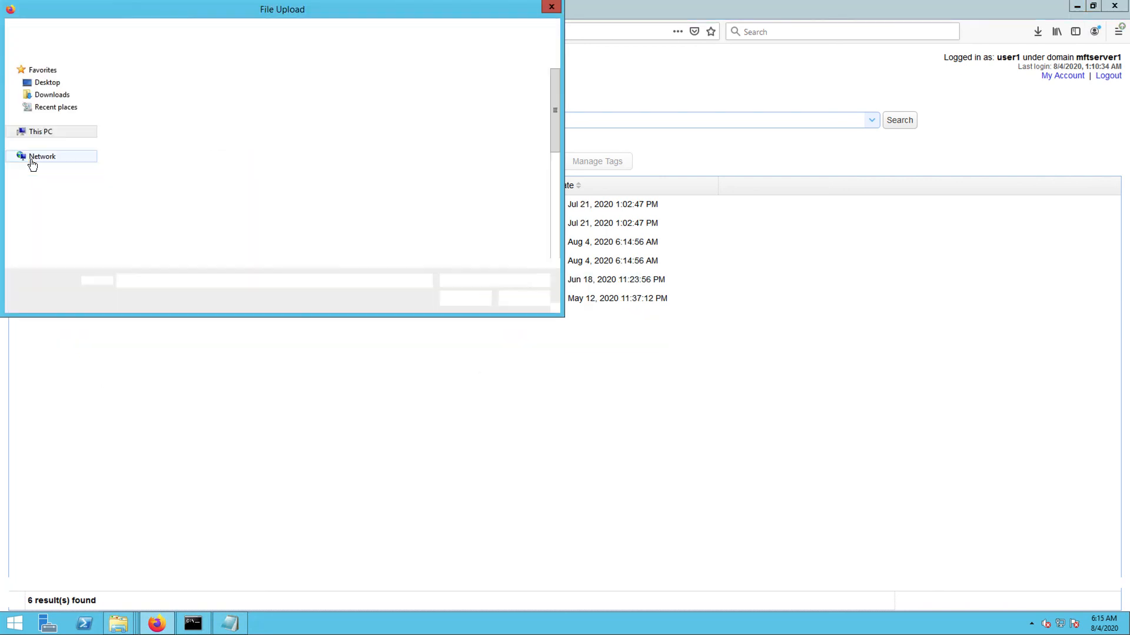
click(51, 94)
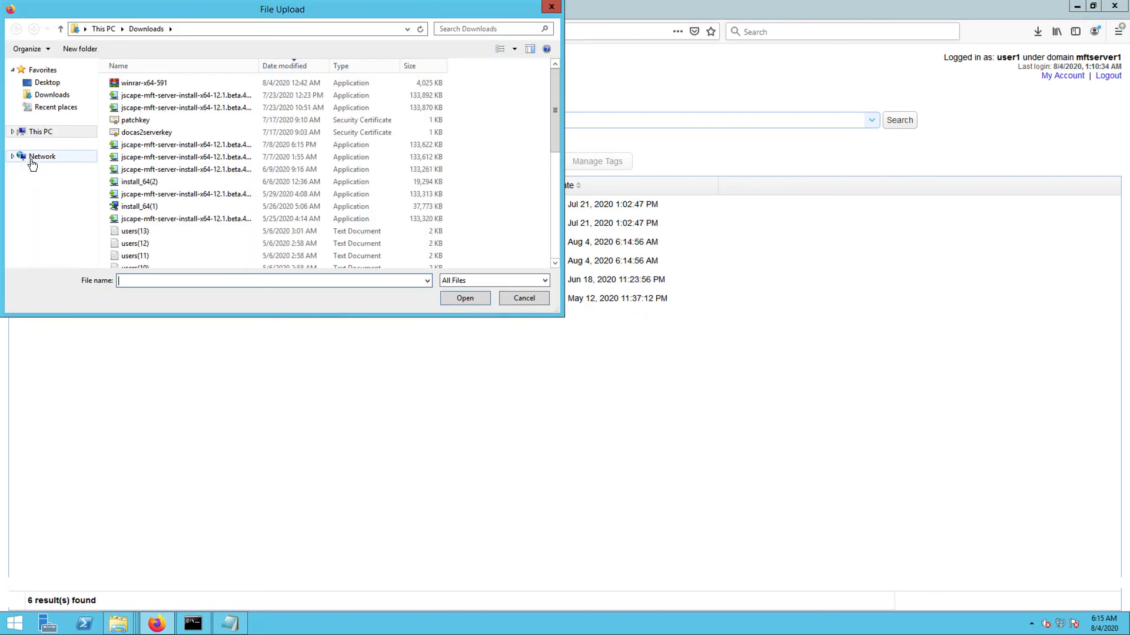
click(134, 231)
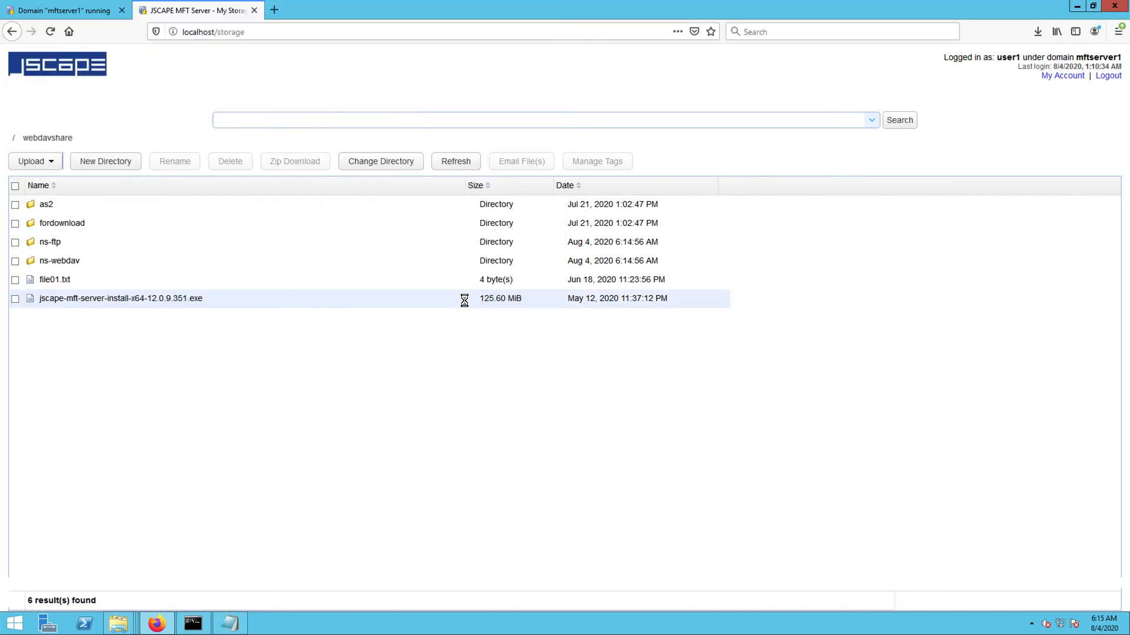
click(31, 161)
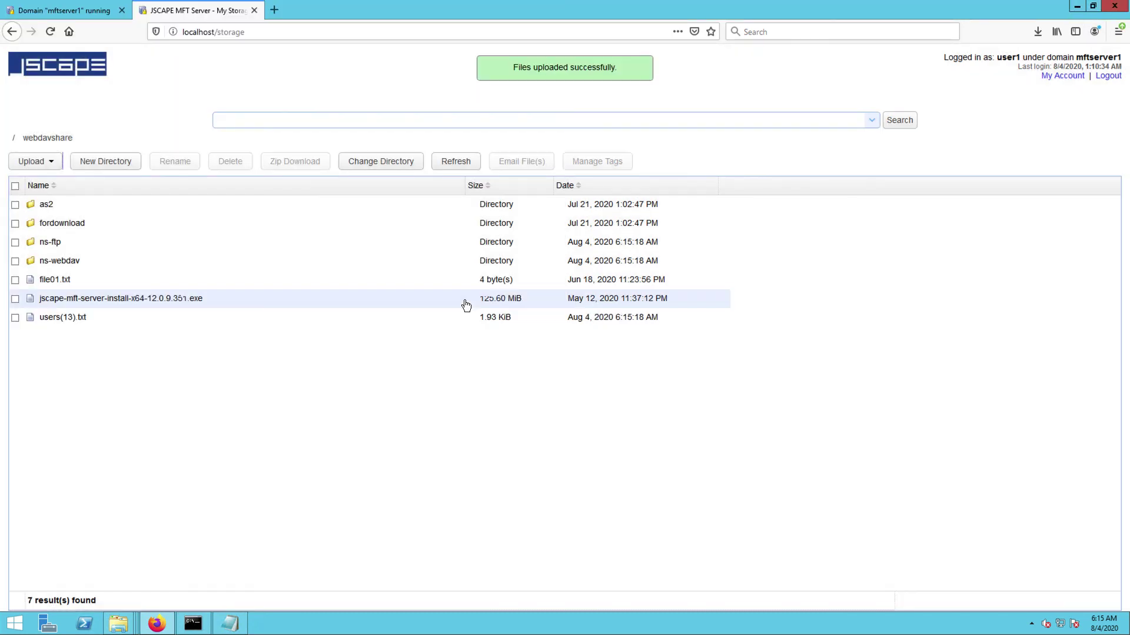